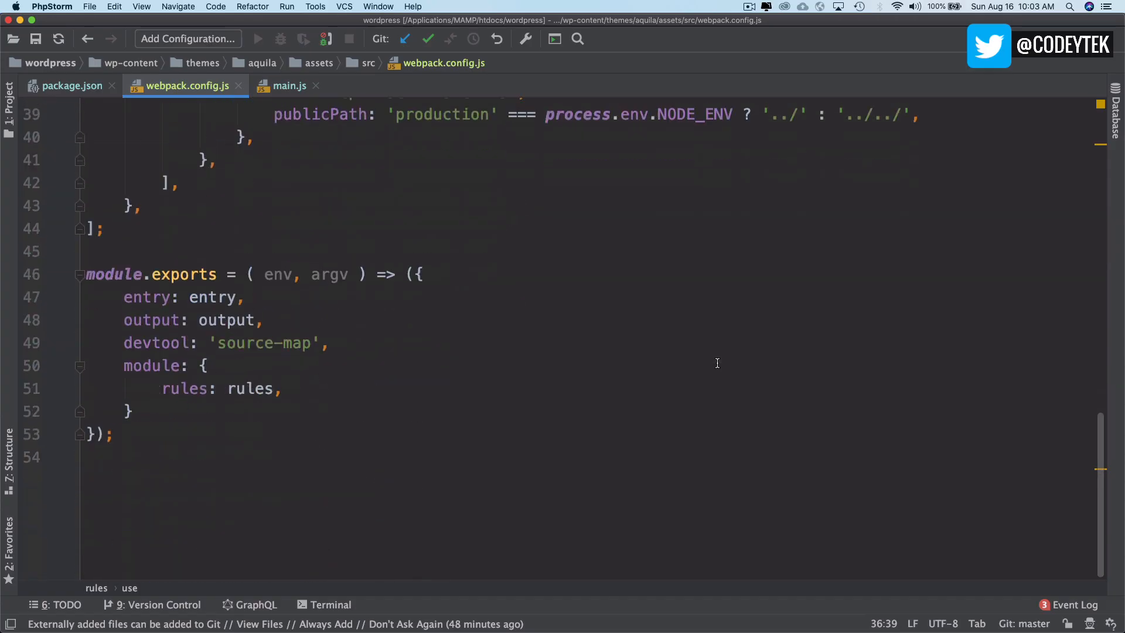
# Declare 'const plugins = () => [ ];' returning an empty array above module.exports
pyautogui.scroll(3)
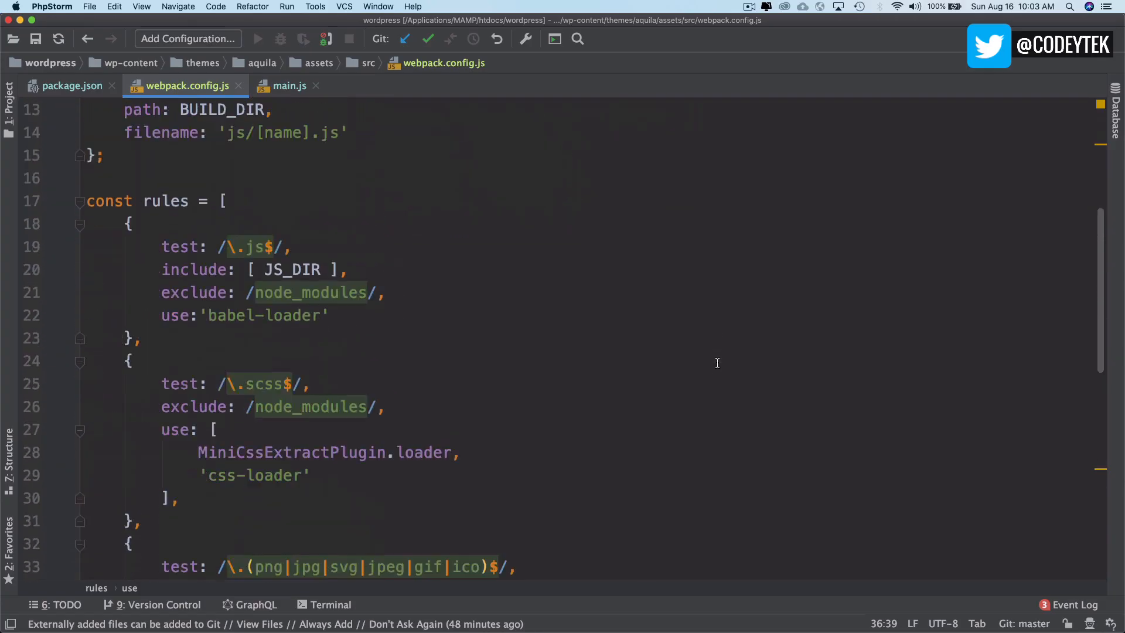
pyautogui.scroll(-3)
pyautogui.write('c')
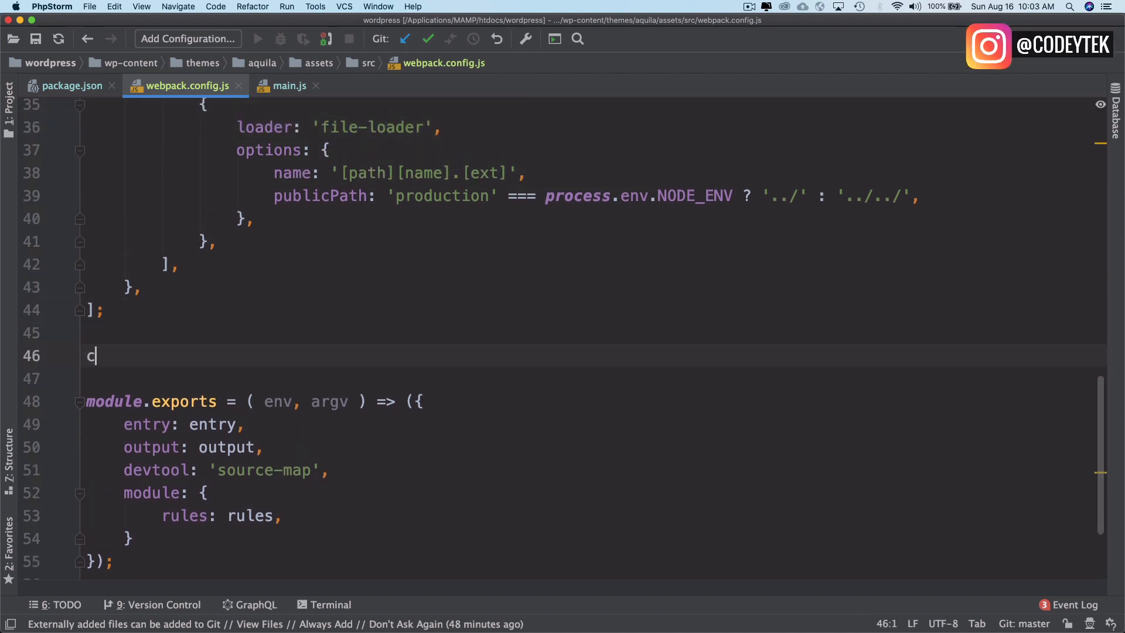
pyautogui.write('onst plugins =')
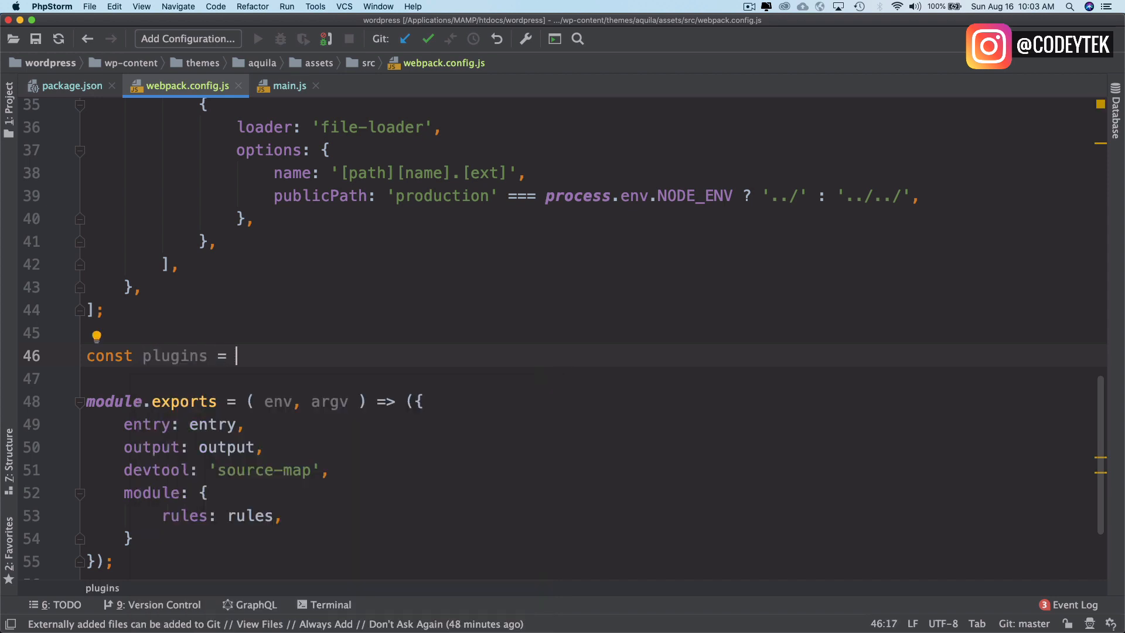
pyautogui.write('() =>')
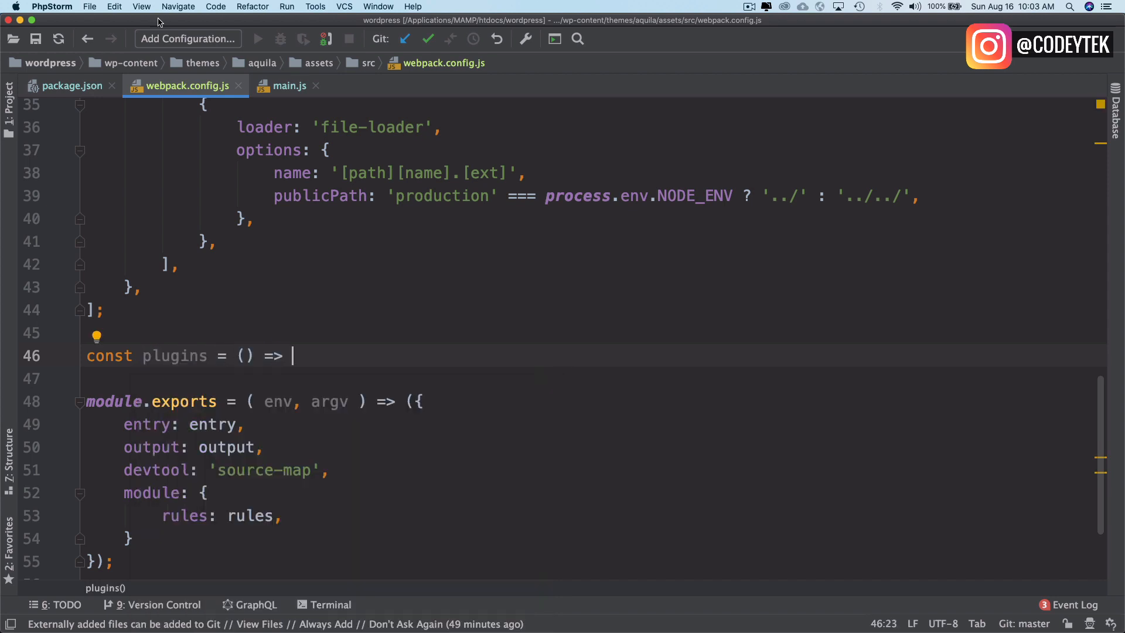
pyautogui.write('[]')
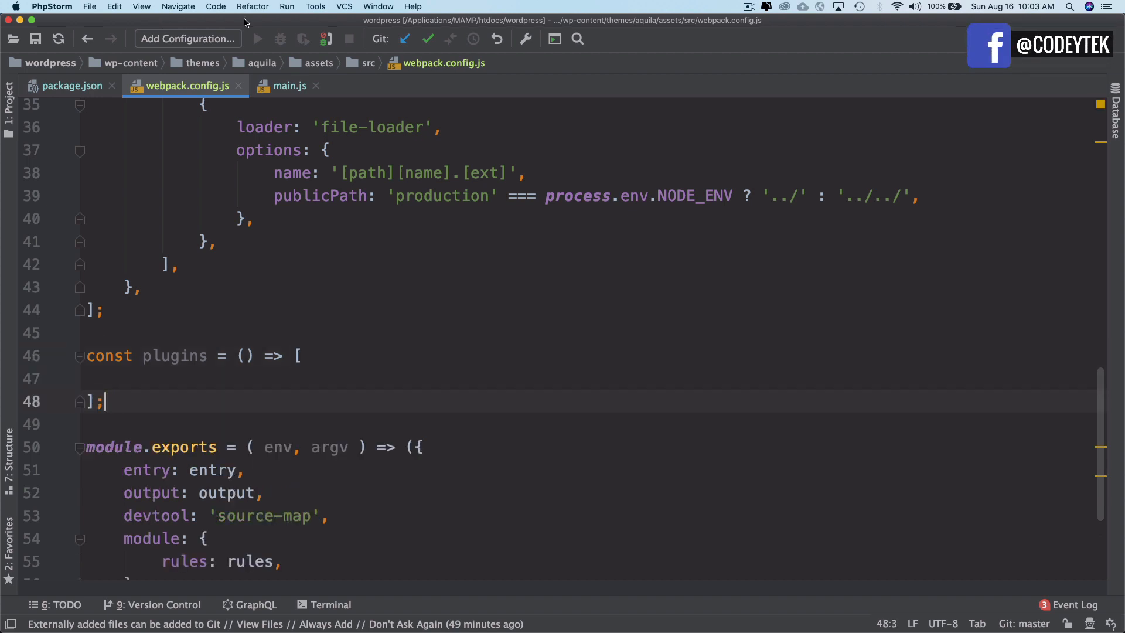
pyautogui.scroll(-3)
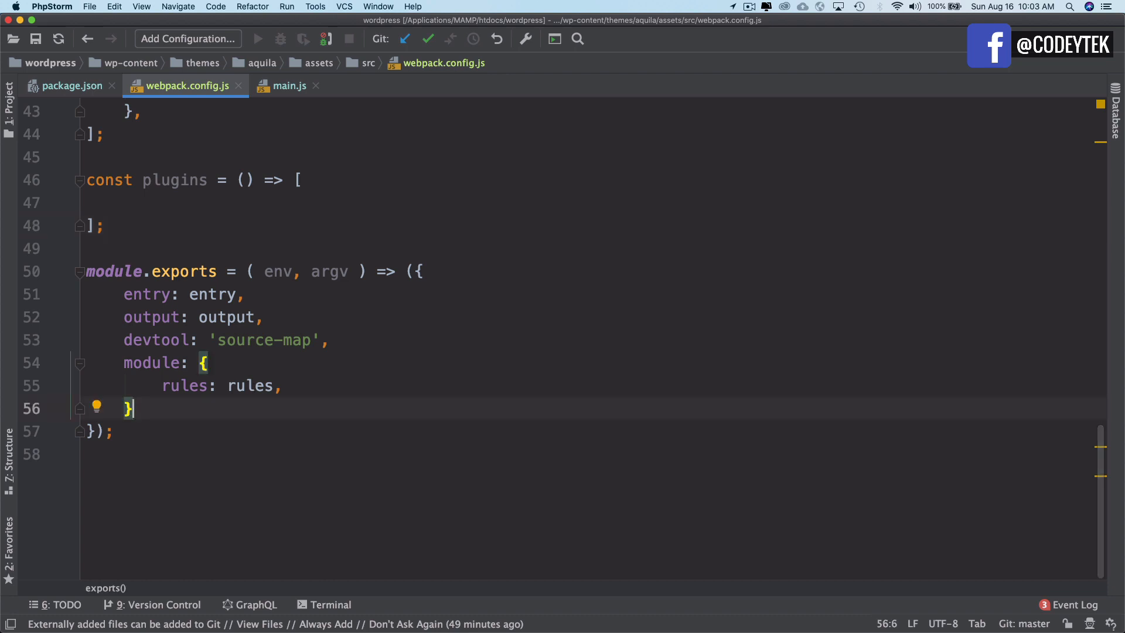
# Add 'plugins: plugins( argv ),' after the module block, then start a new const line under the requires
pyautogui.write(',')
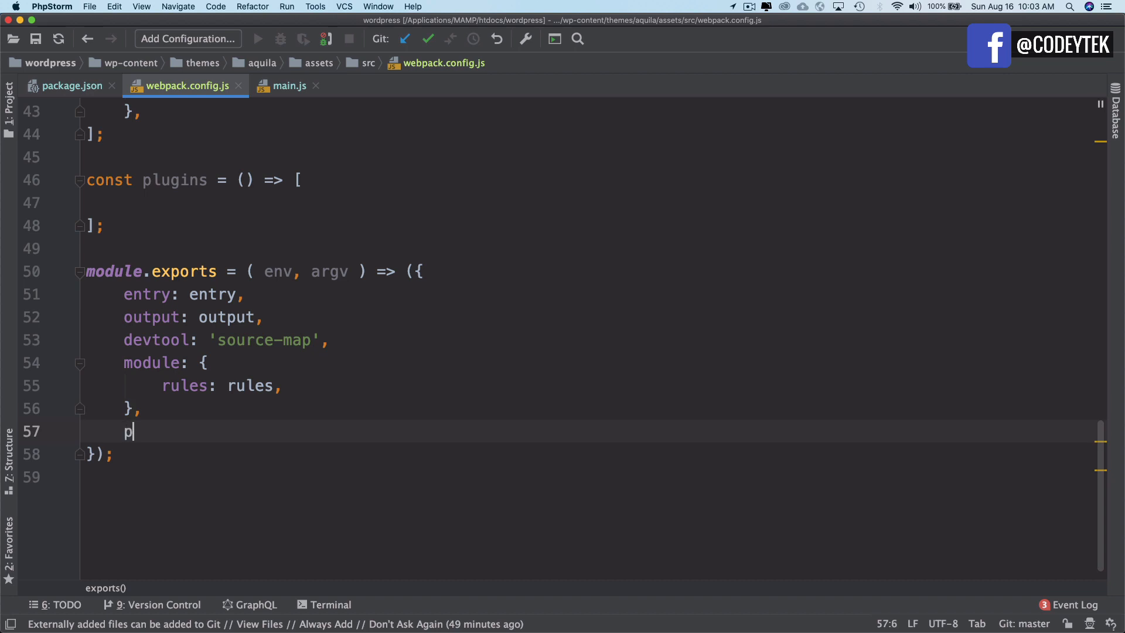
pyautogui.write('luginns: p')
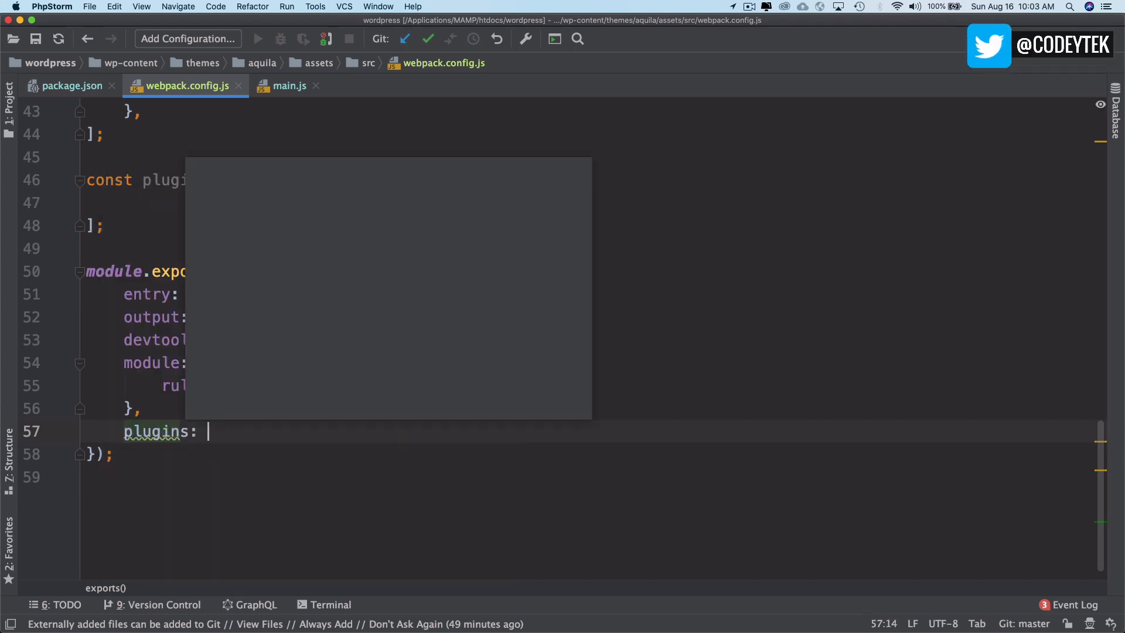
pyautogui.write('plugins(')
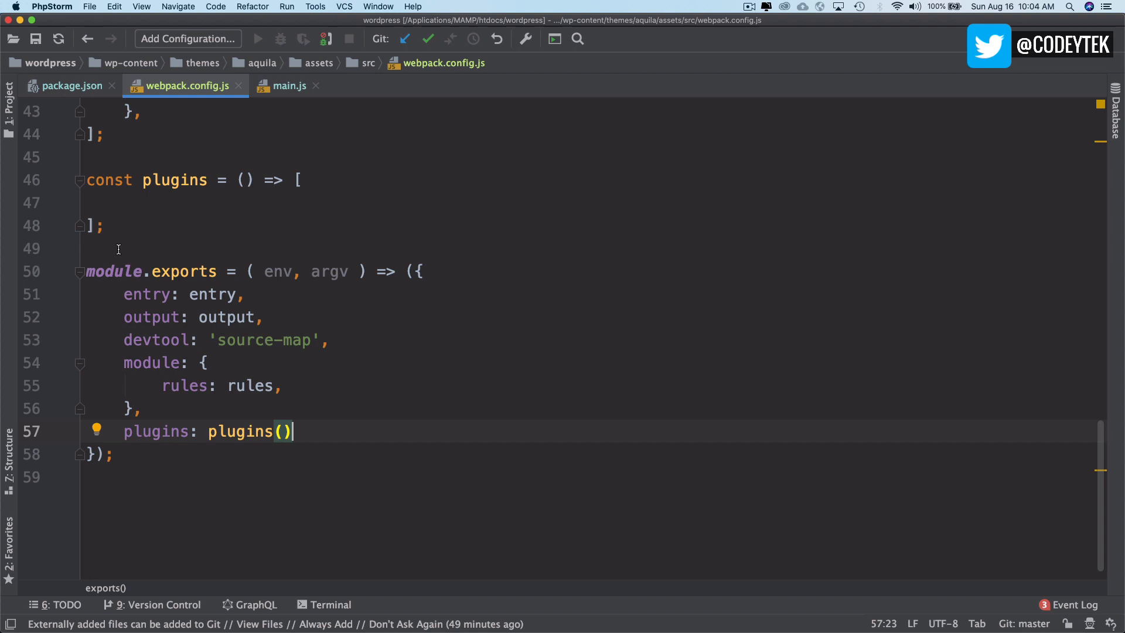
pyautogui.doubleClick(175, 180)
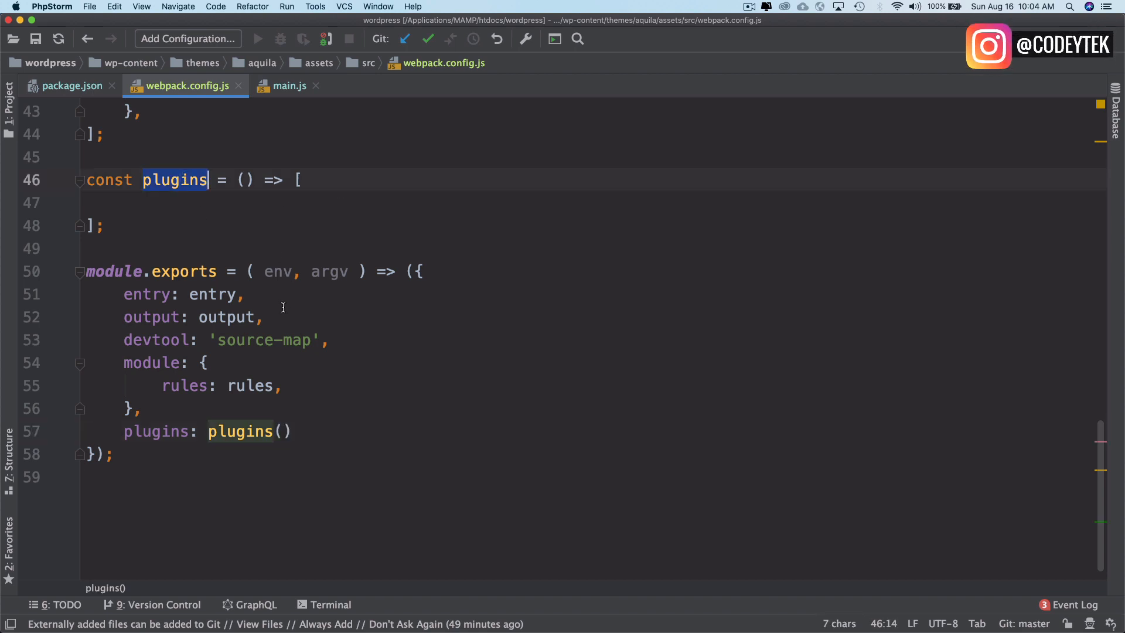
pyautogui.doubleClick(329, 272)
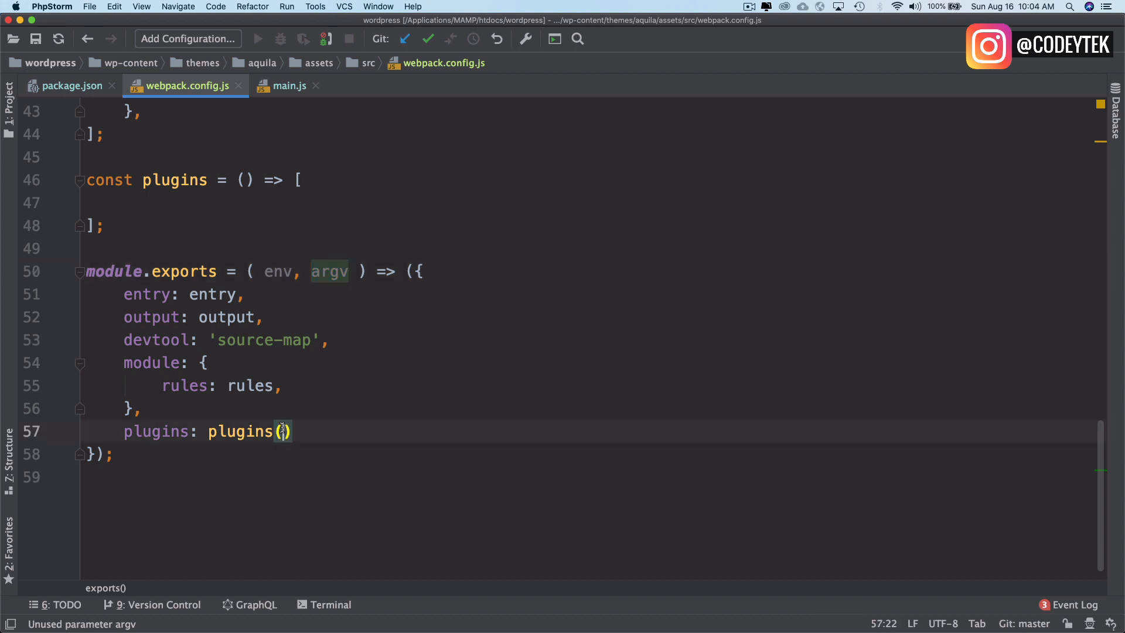
pyautogui.write('argv')
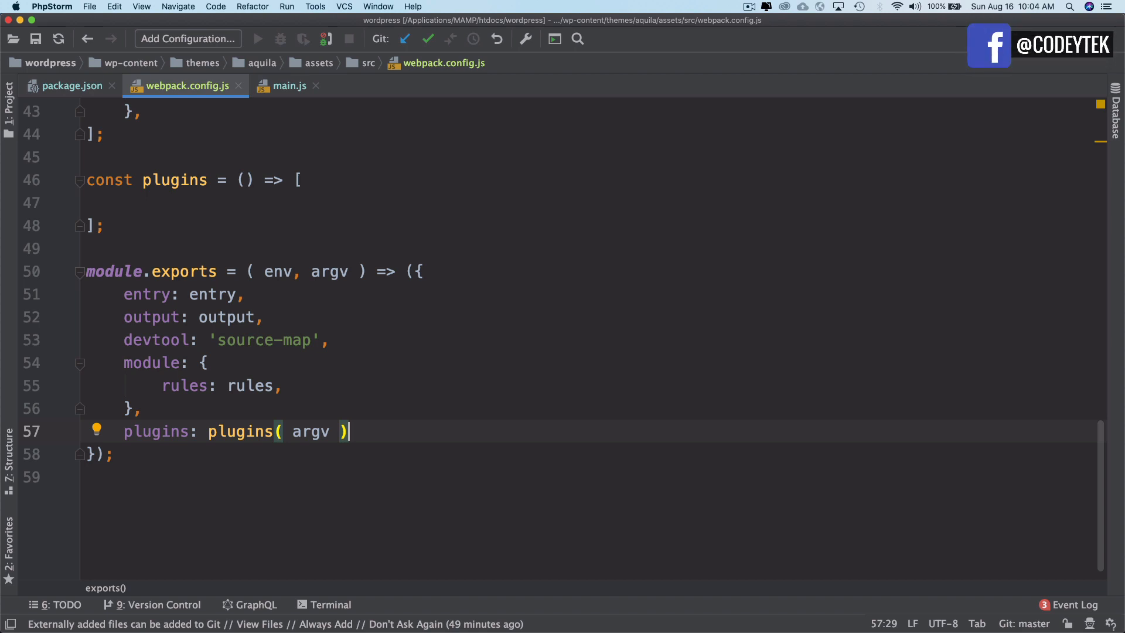
pyautogui.write(',')
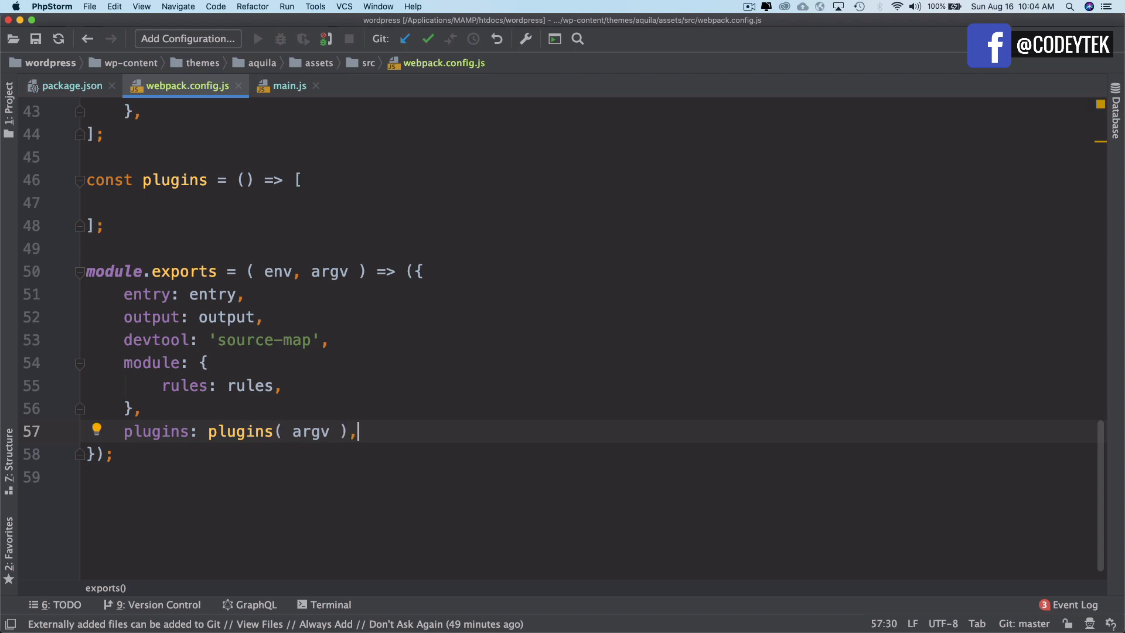
pyautogui.moveTo(338, 230)
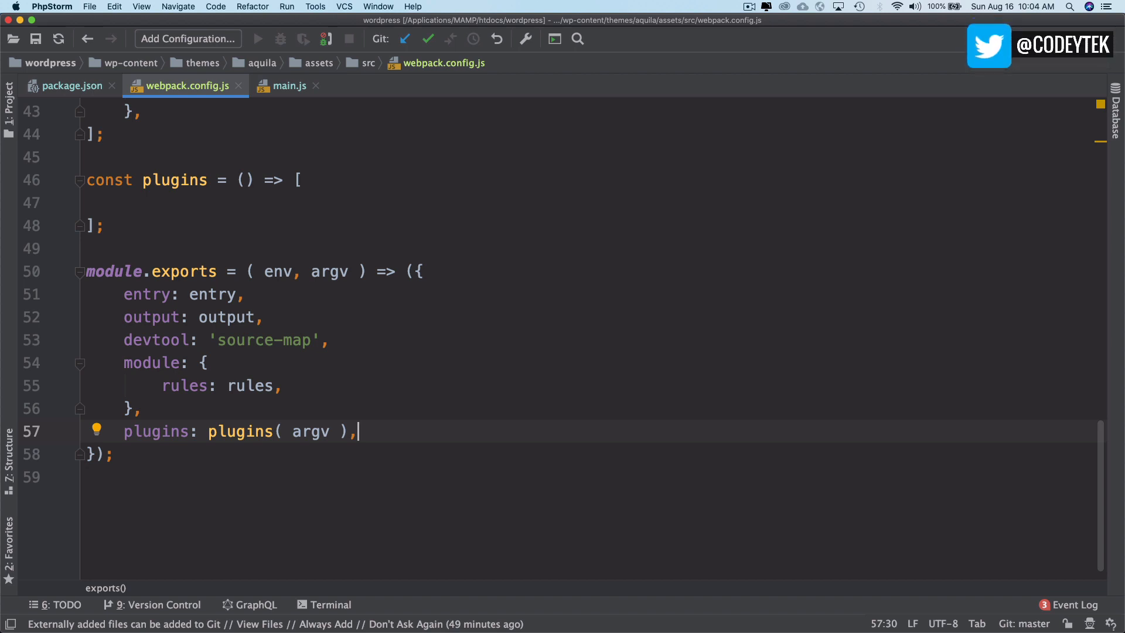
pyautogui.click(160, 205)
pyautogui.write('const')
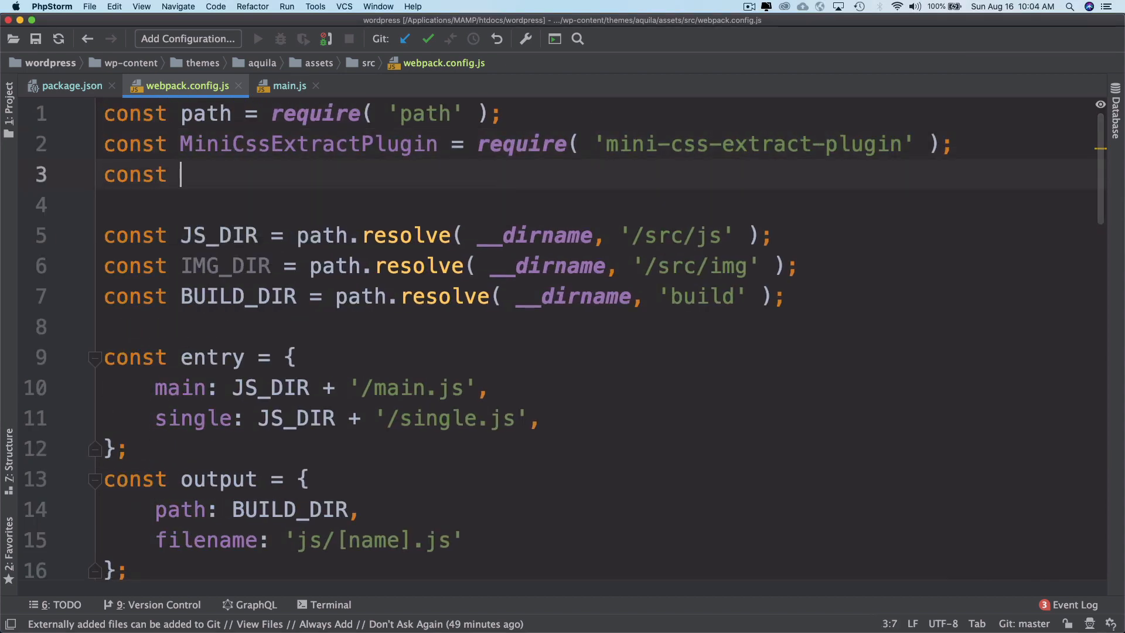
# Require clean-webpack-plugin as CleanWebpackPlugin and look the name up, landing on its npm page
pyautogui.write('CleanWebpackPlugin = require')
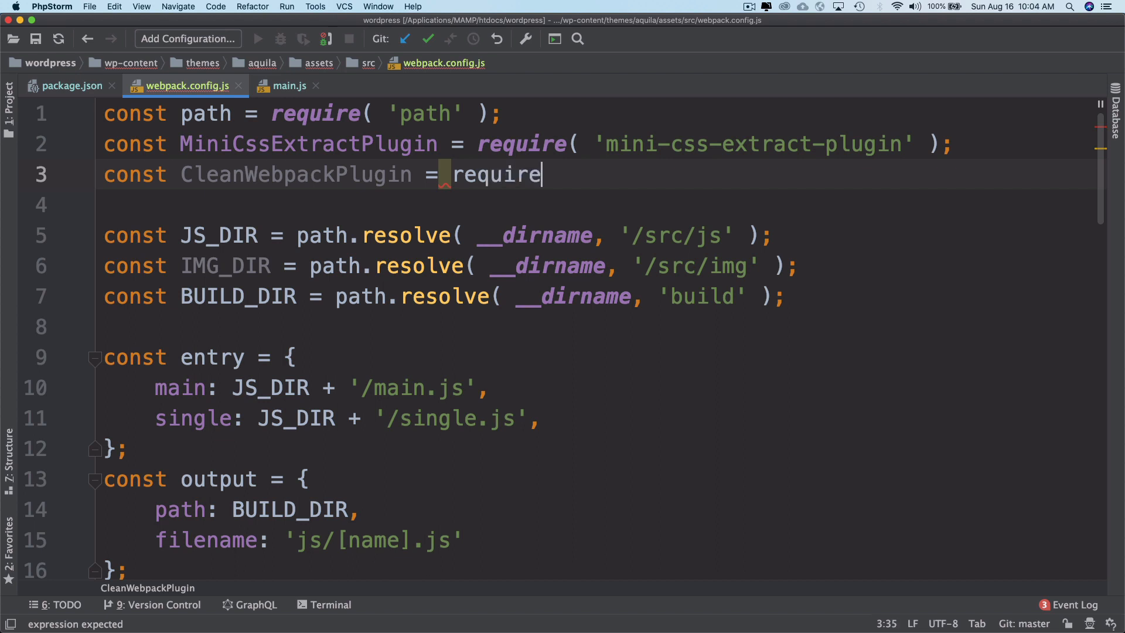
pyautogui.write("( 'clean-webpack-plugin'")
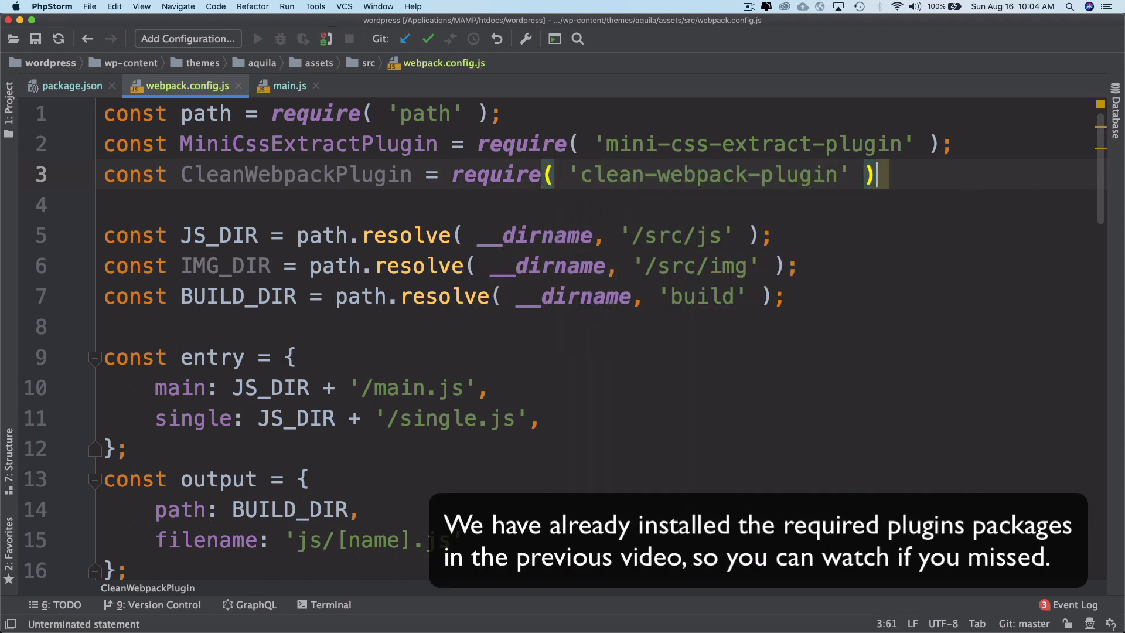
pyautogui.doubleClick(296, 173)
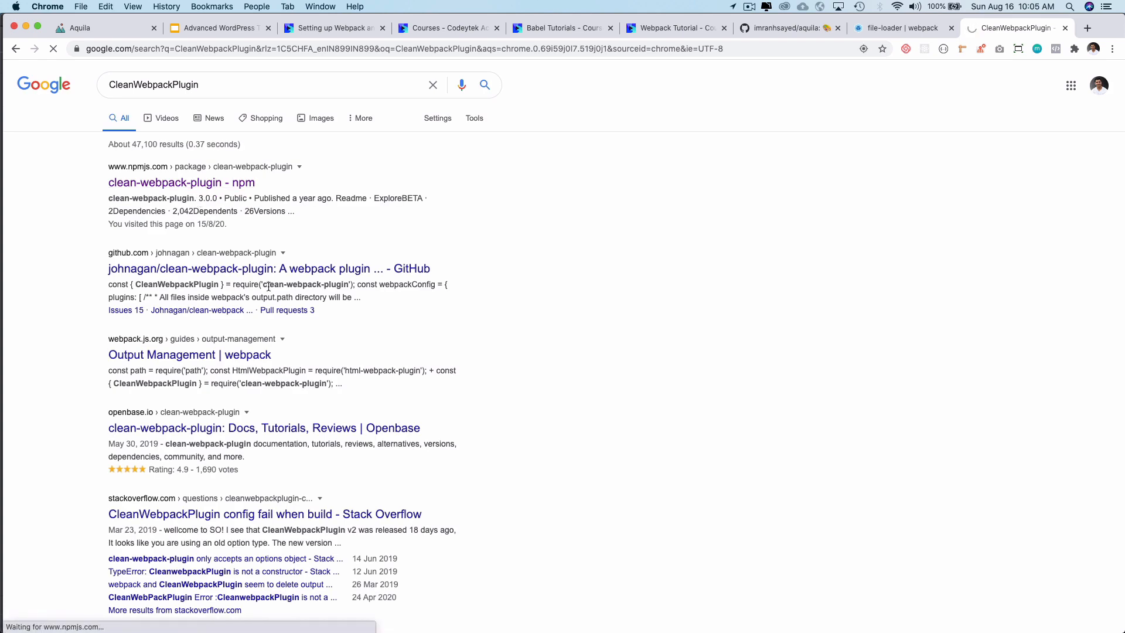
pyautogui.click(182, 182)
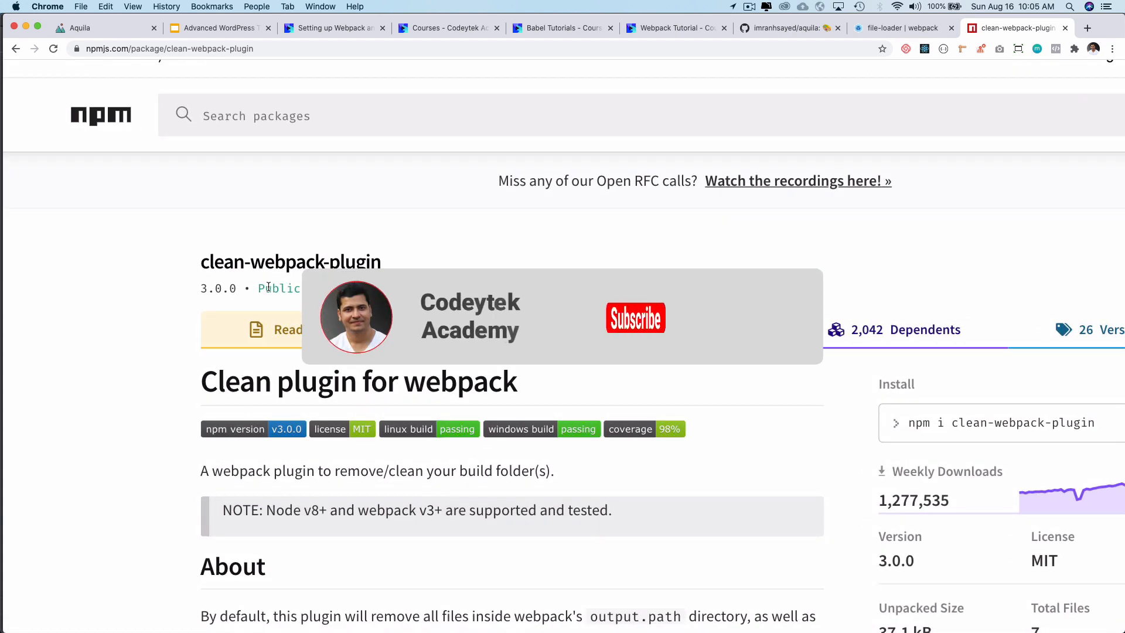
# Read the clean-webpack-plugin About section, highlighting the note on removing unused assets after rebuilds
pyautogui.scroll(-3)
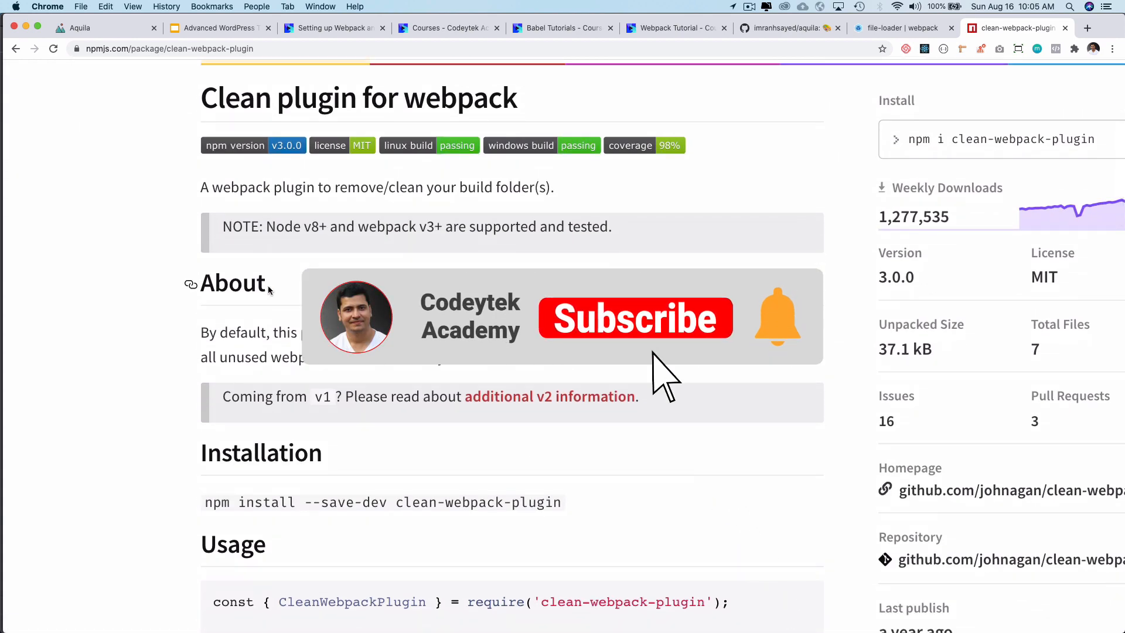
pyautogui.click(636, 318)
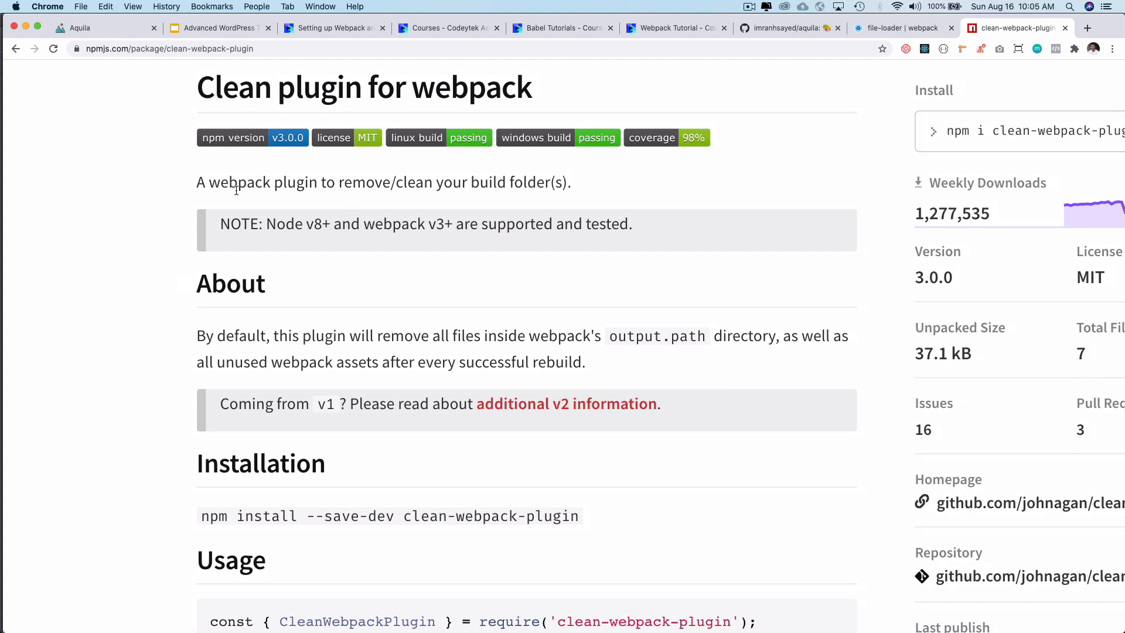
pyautogui.moveTo(500, 181)
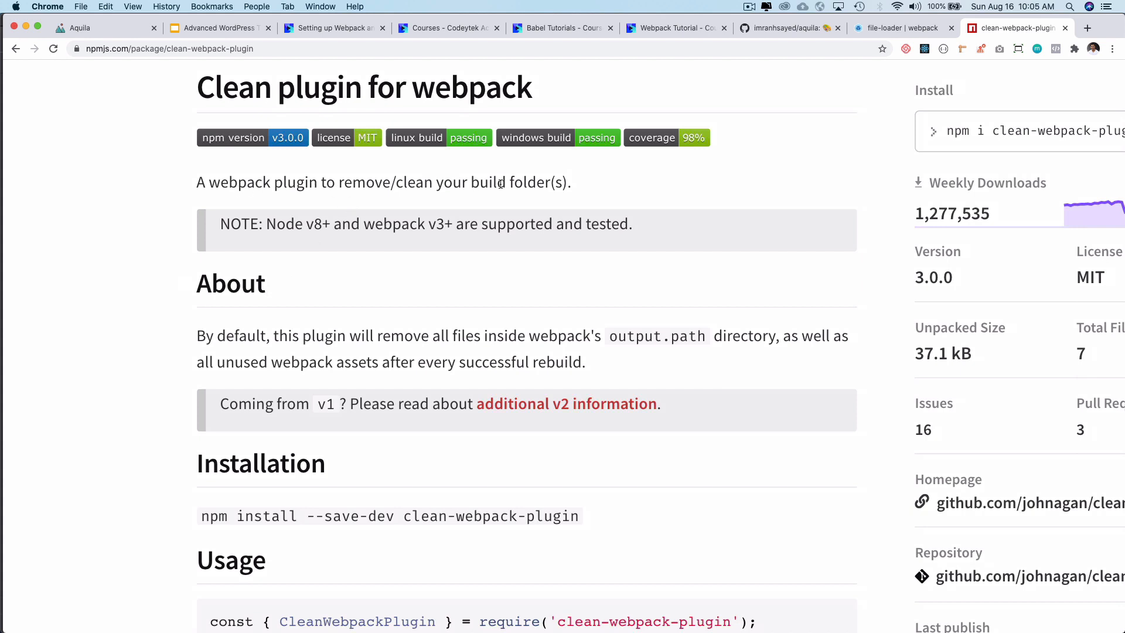
pyautogui.moveTo(316, 342)
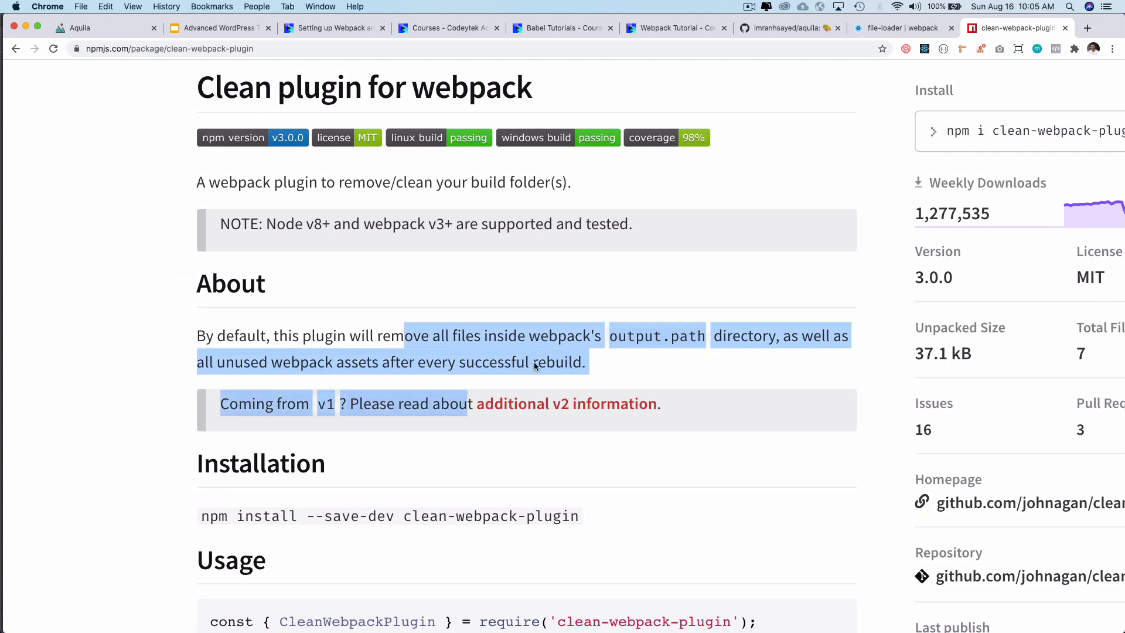
pyautogui.click(770, 335)
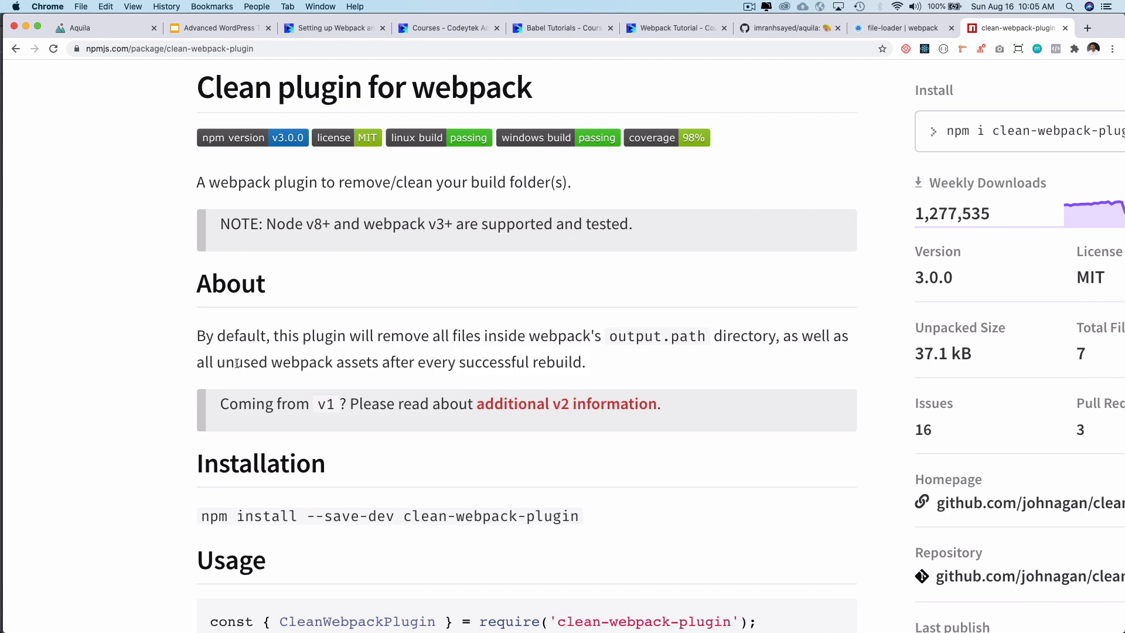
pyautogui.moveTo(216, 363); pyautogui.dragTo(542, 363)
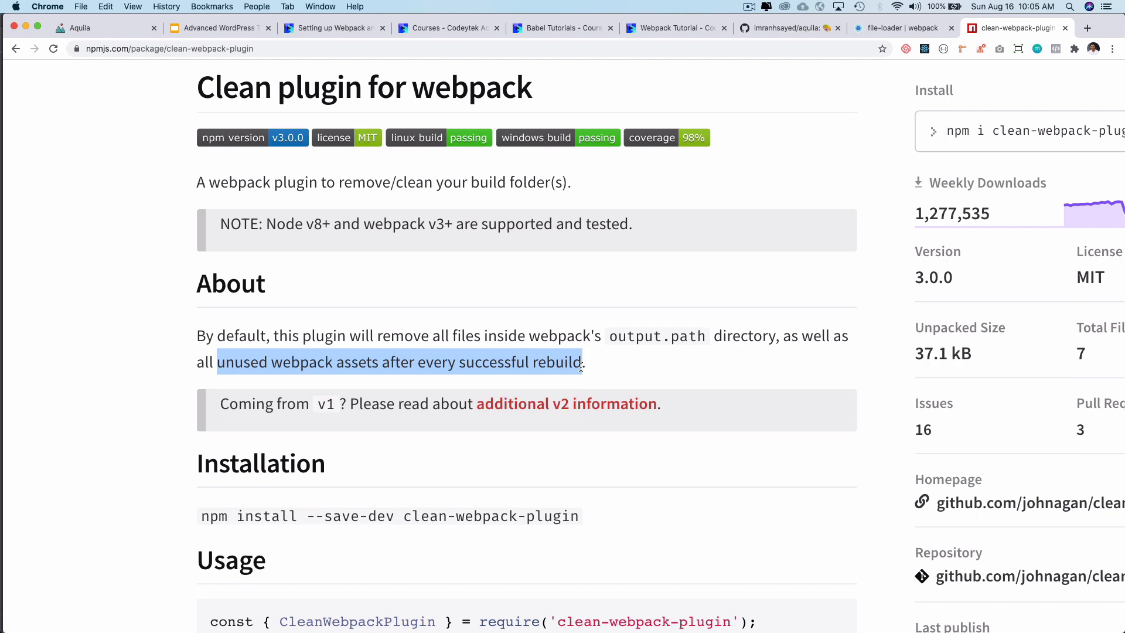
pyautogui.moveTo(480, 358)
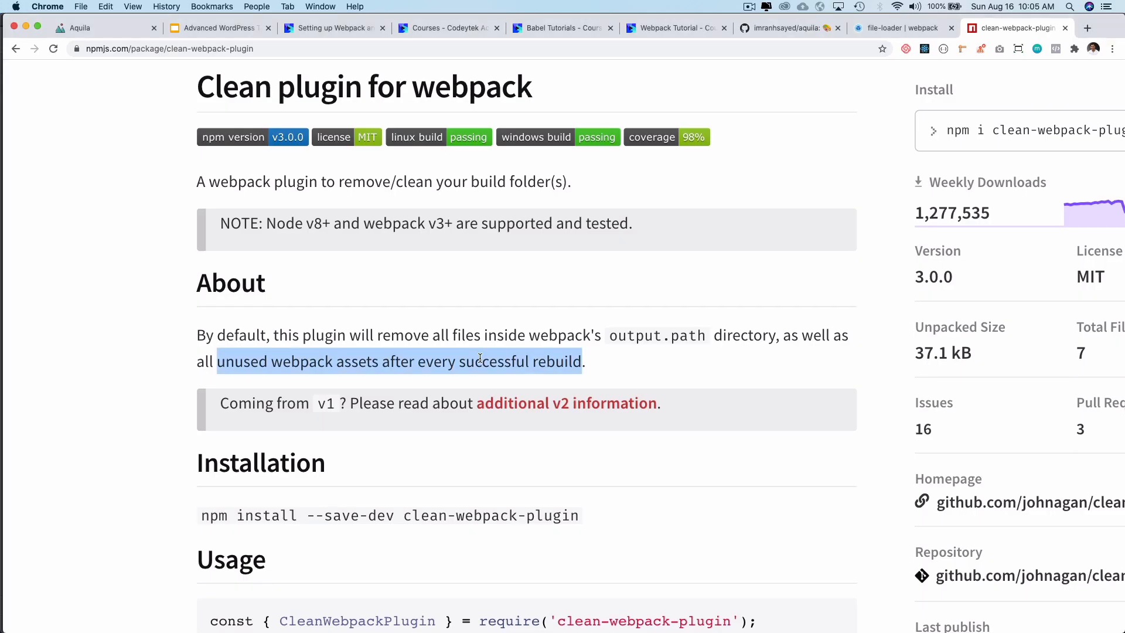
pyautogui.scroll(-3)
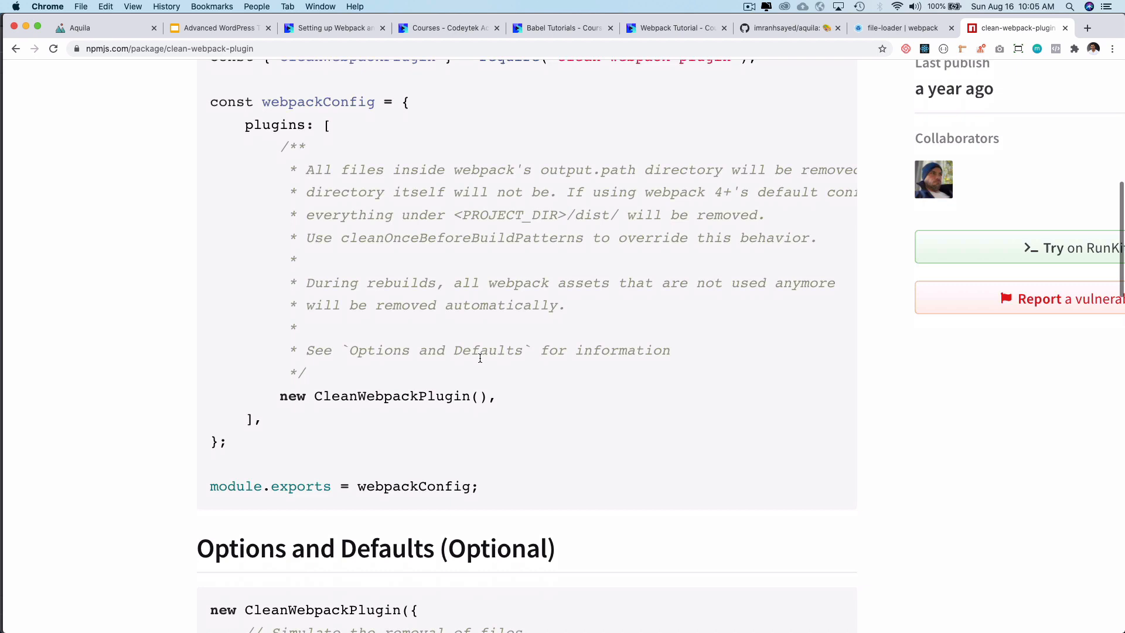
pyautogui.scroll(-3)
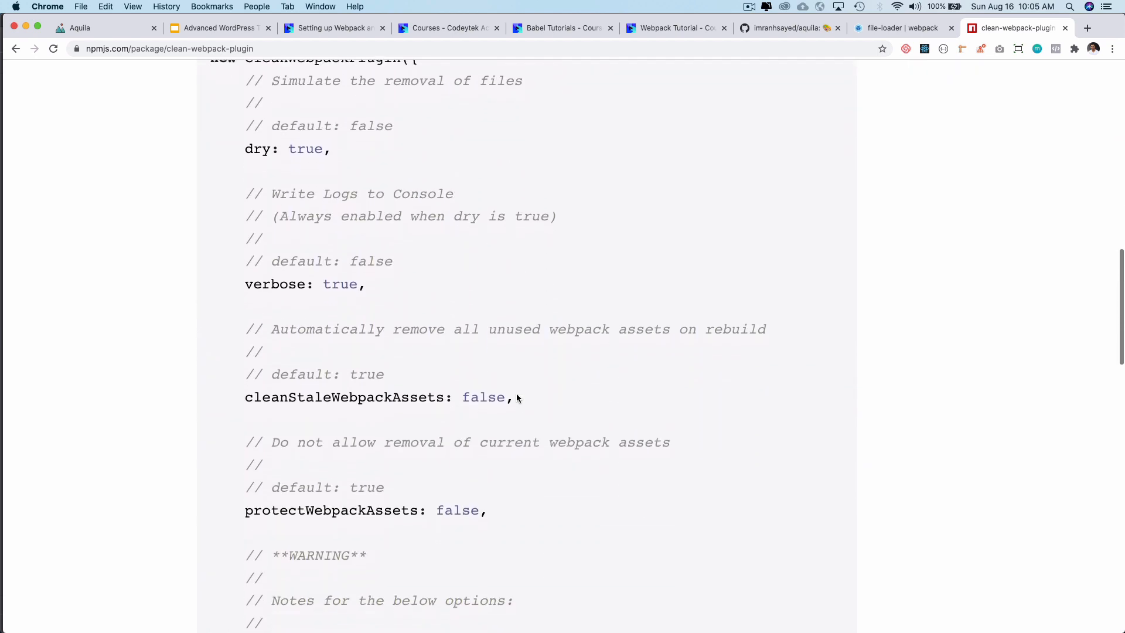
pyautogui.scroll(-3)
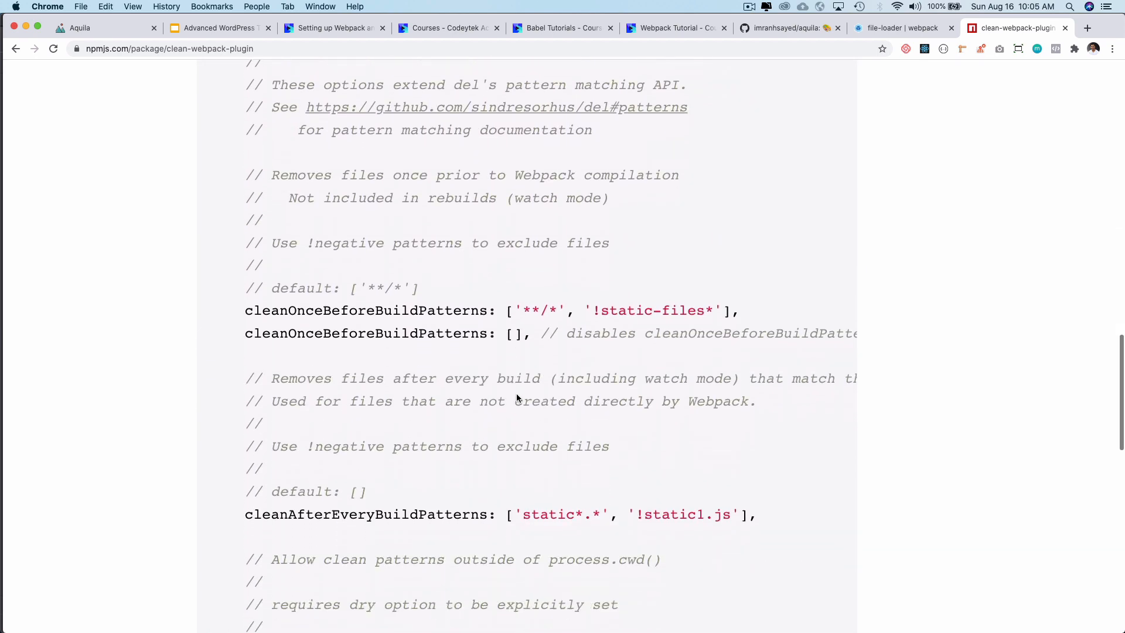
pyautogui.scroll(-3)
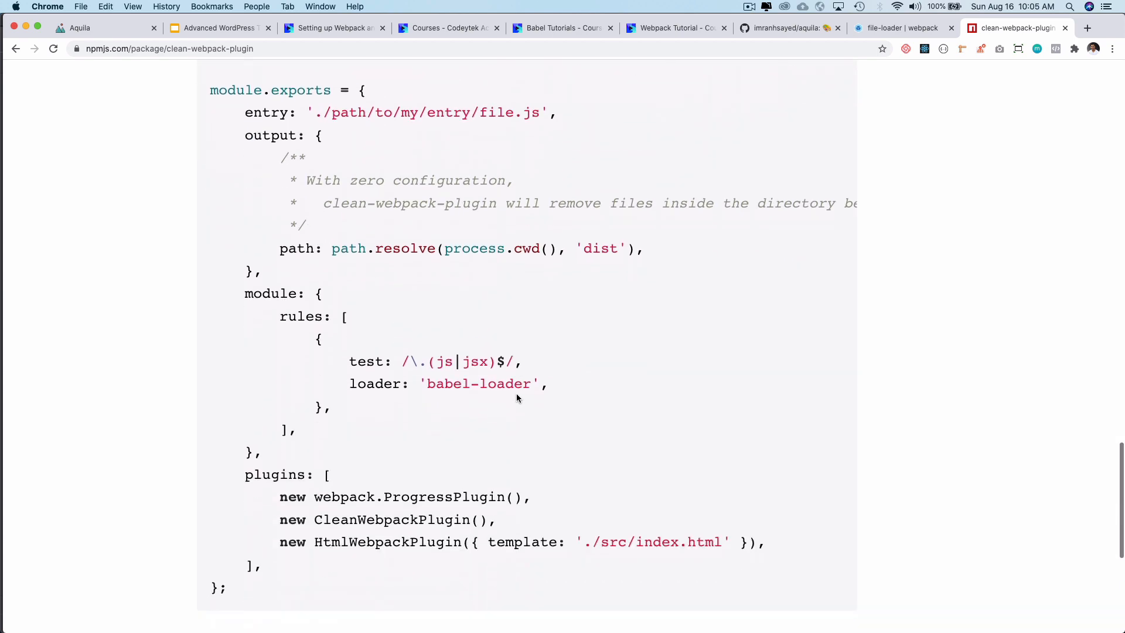
pyautogui.scroll(-3)
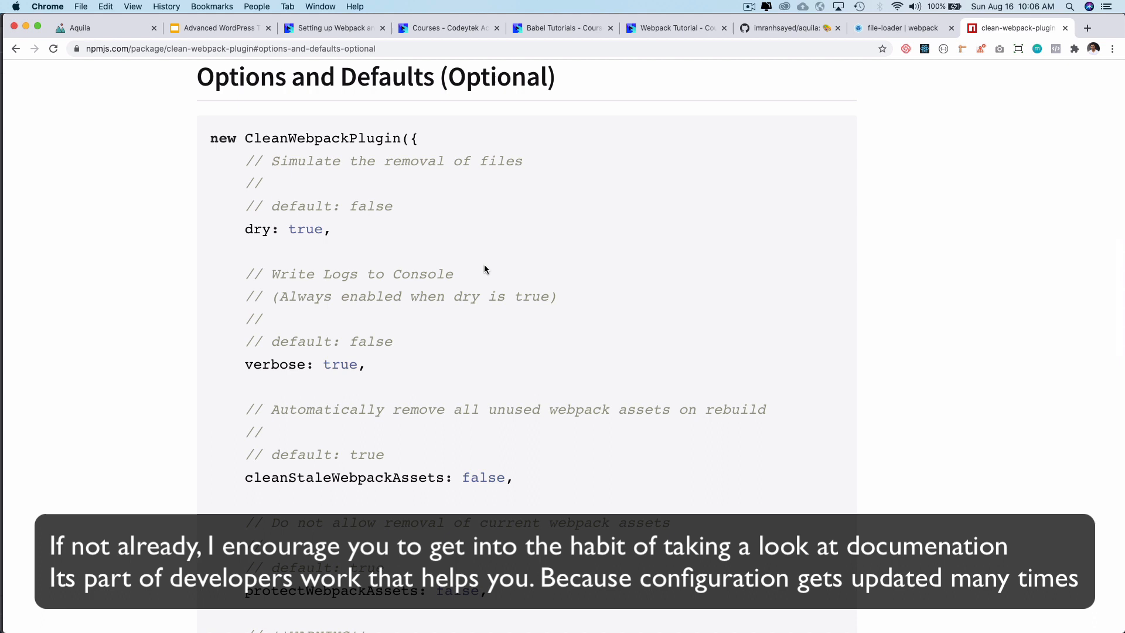
pyautogui.scroll(-3)
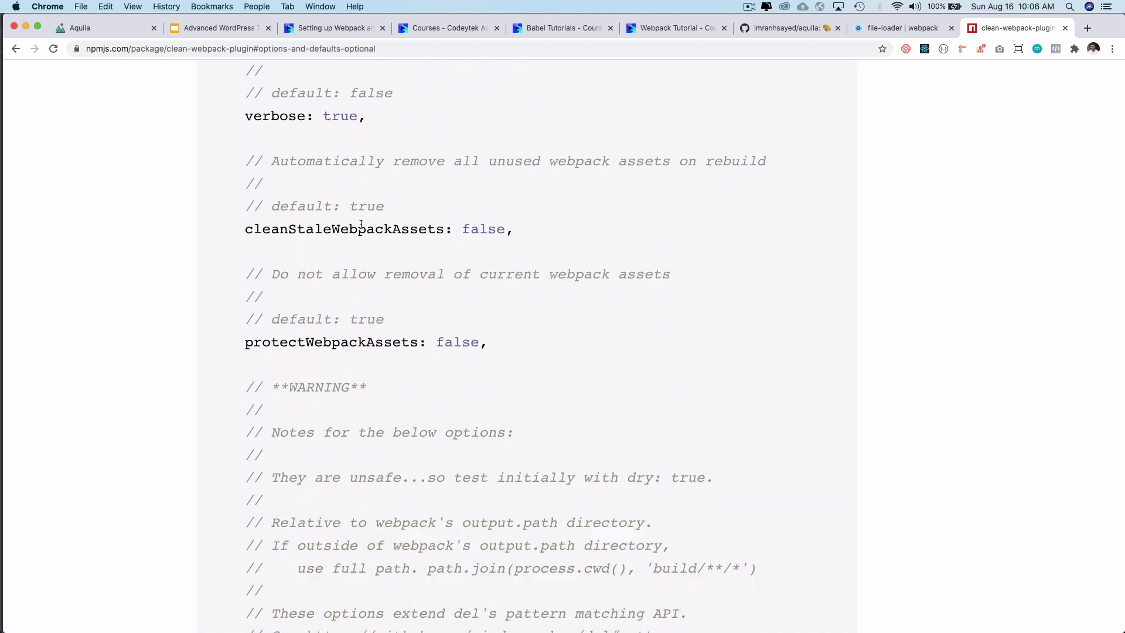
pyautogui.doubleClick(361, 229)
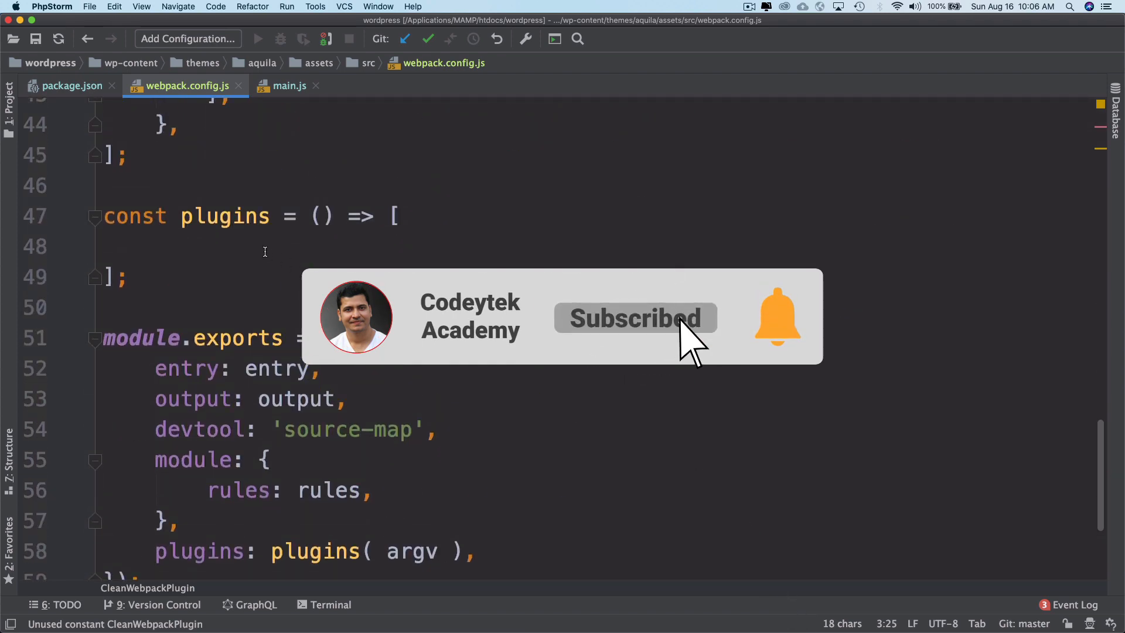
# Add 'new CleanWebpackPlugin({ })' with an options object inside the plugins array
pyautogui.write('n')
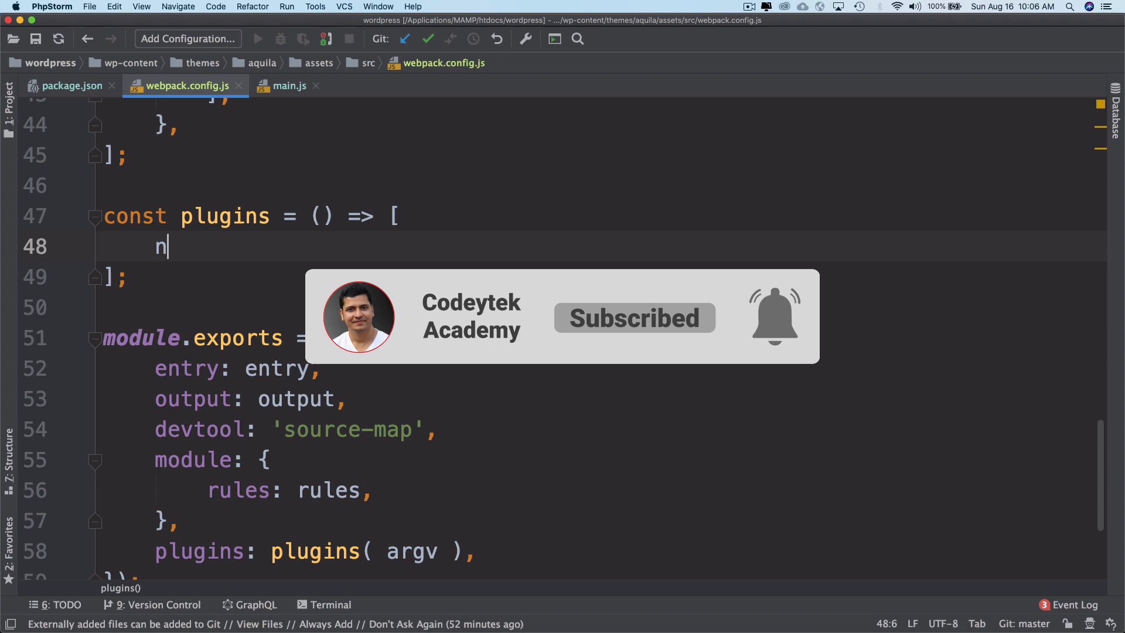
pyautogui.write('ew')
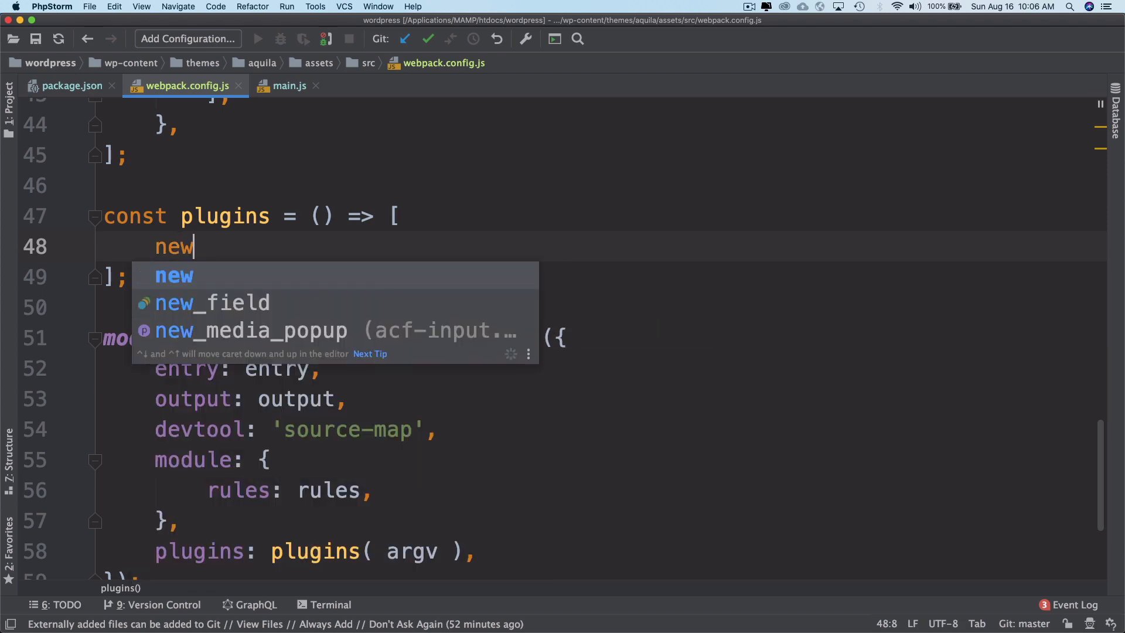
pyautogui.write('CleanWebpackPlugin')
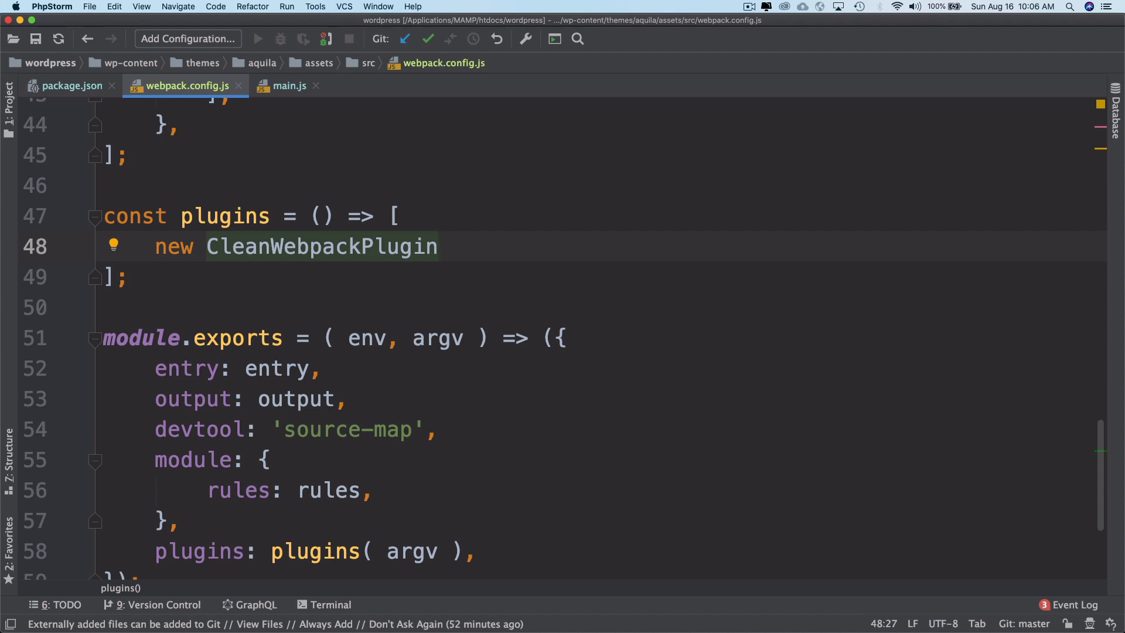
pyautogui.write('()')
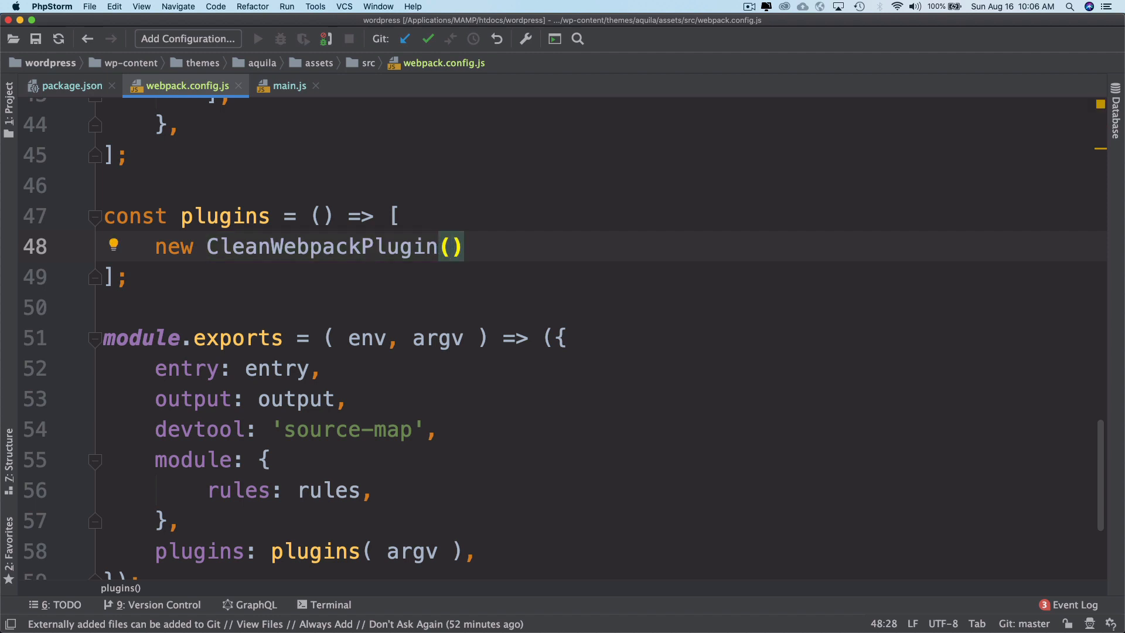
pyautogui.write('{')
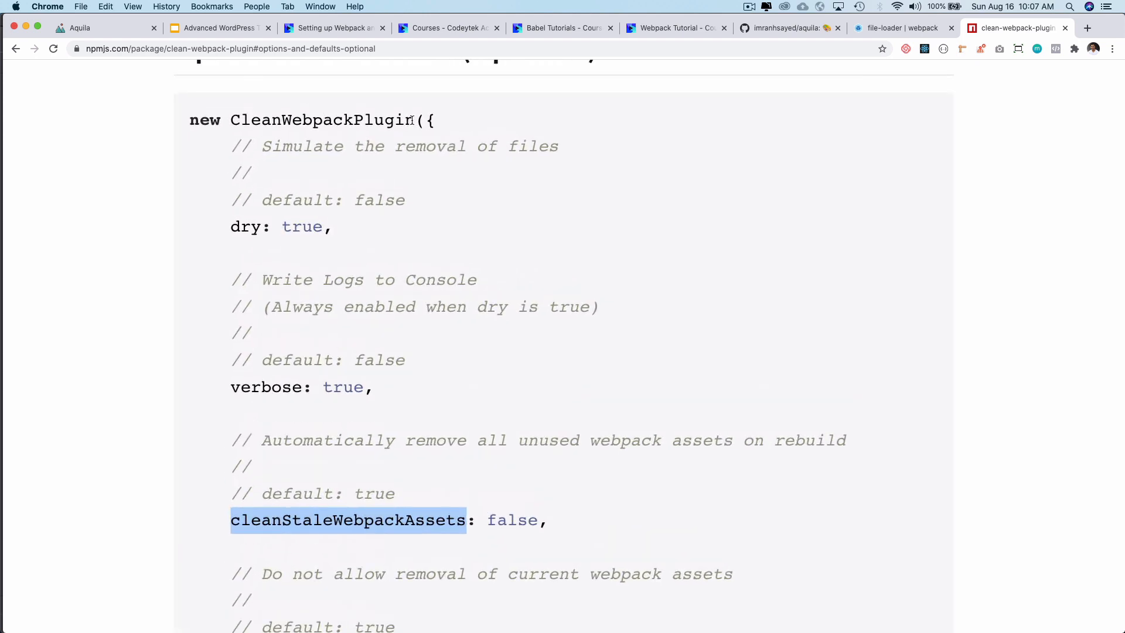
pyautogui.scroll(-3)
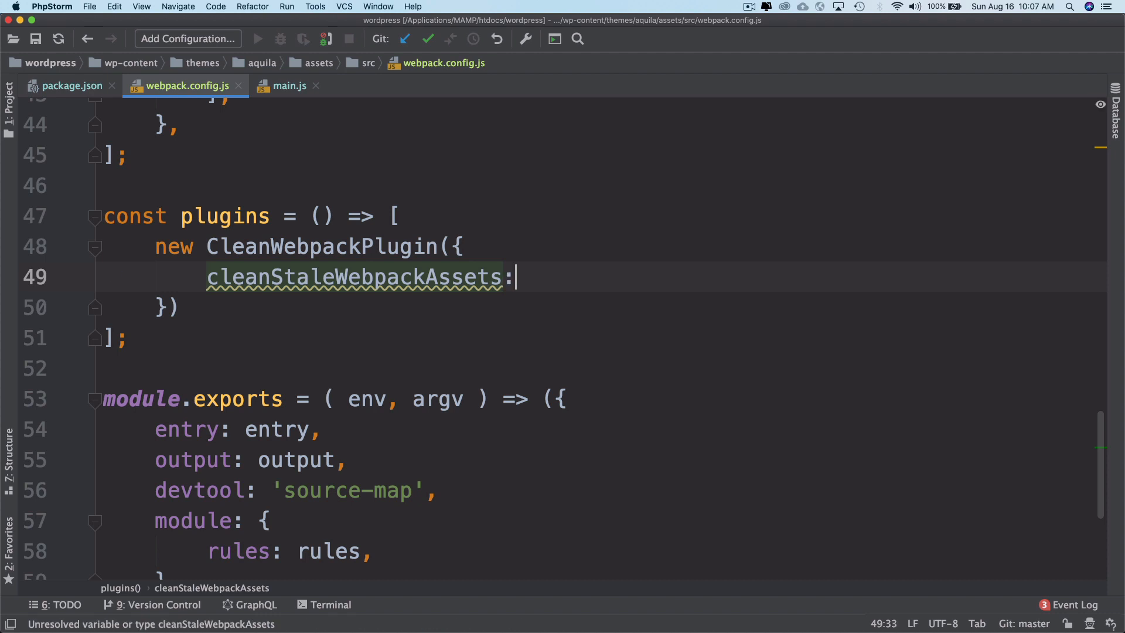
# Pass argv into plugins and set cleanStaleWebpackAssets to ( 'production' === argv.mode )
pyautogui.write('" "')
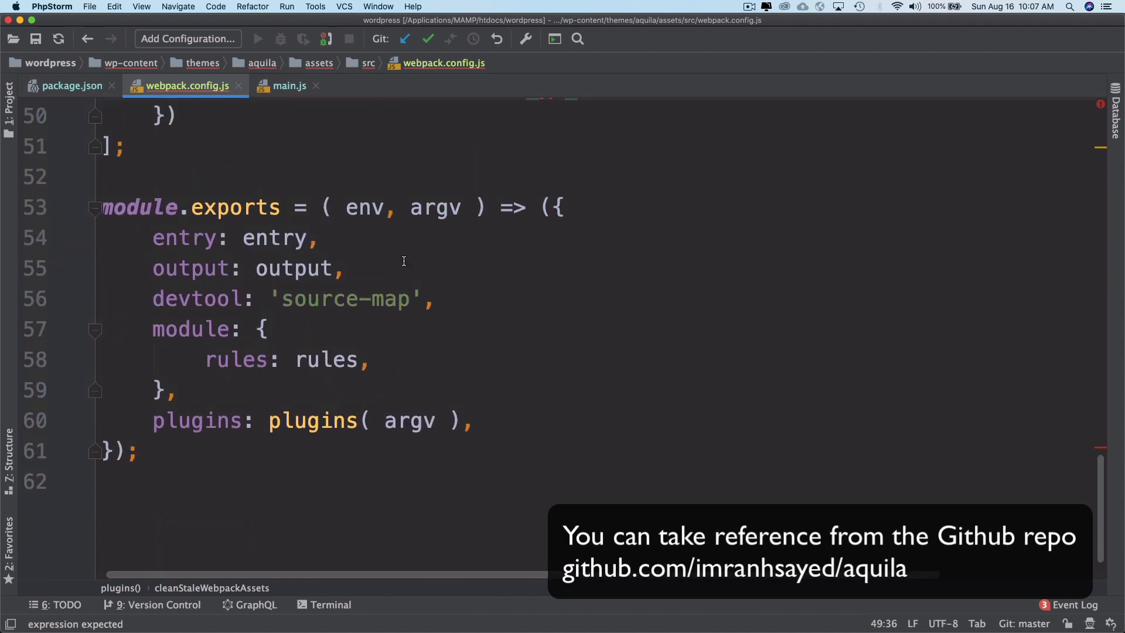
pyautogui.doubleClick(436, 206)
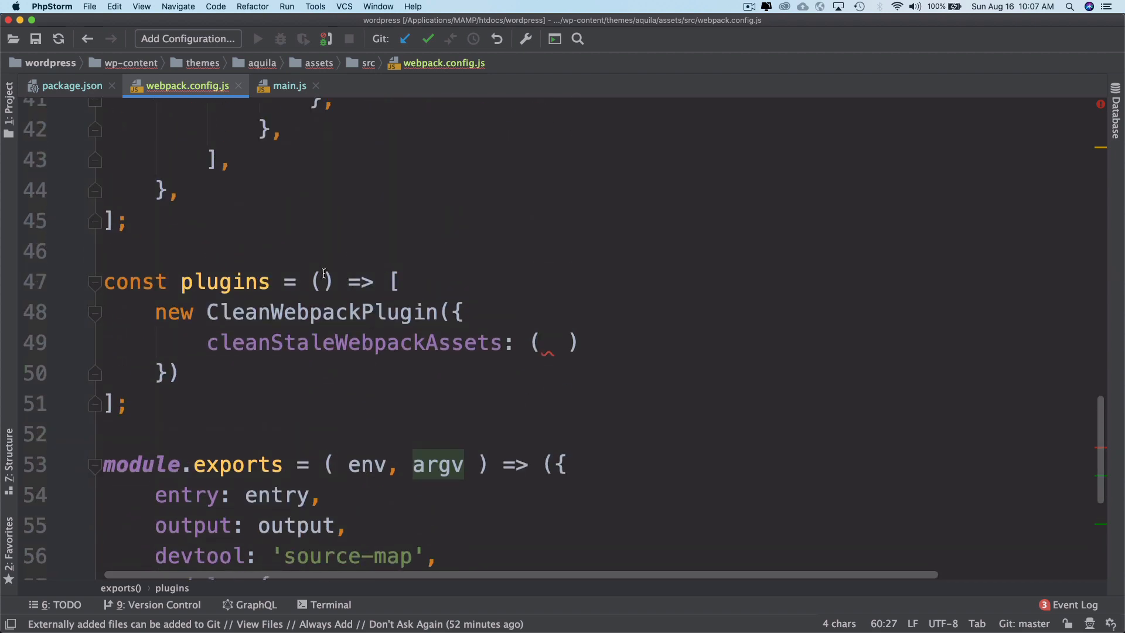
pyautogui.write('argv')
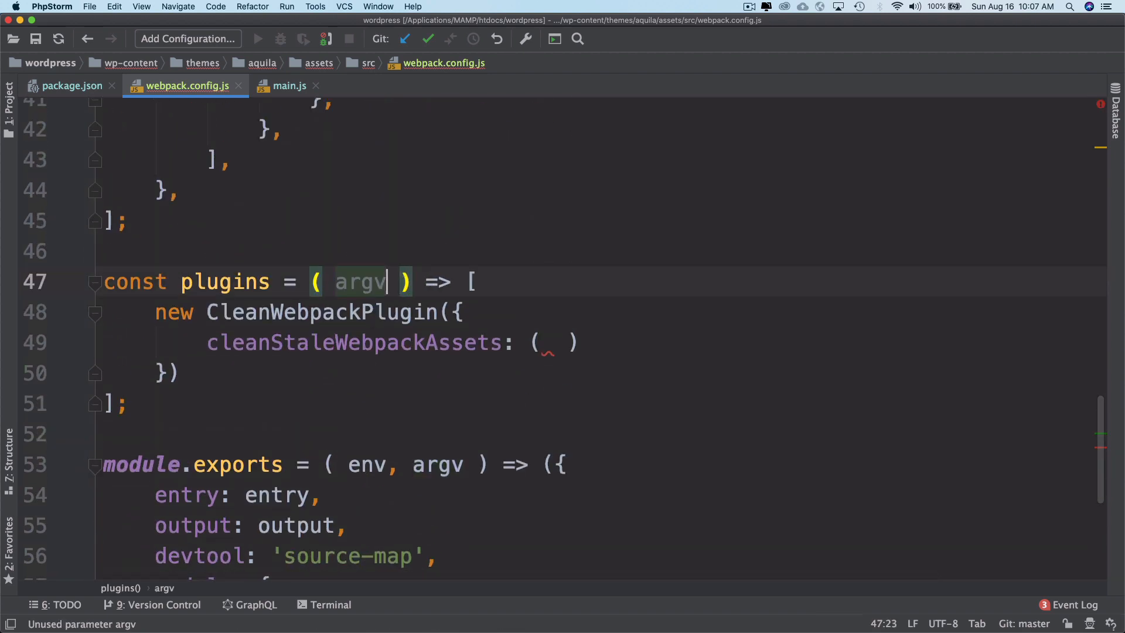
pyautogui.write('argv')
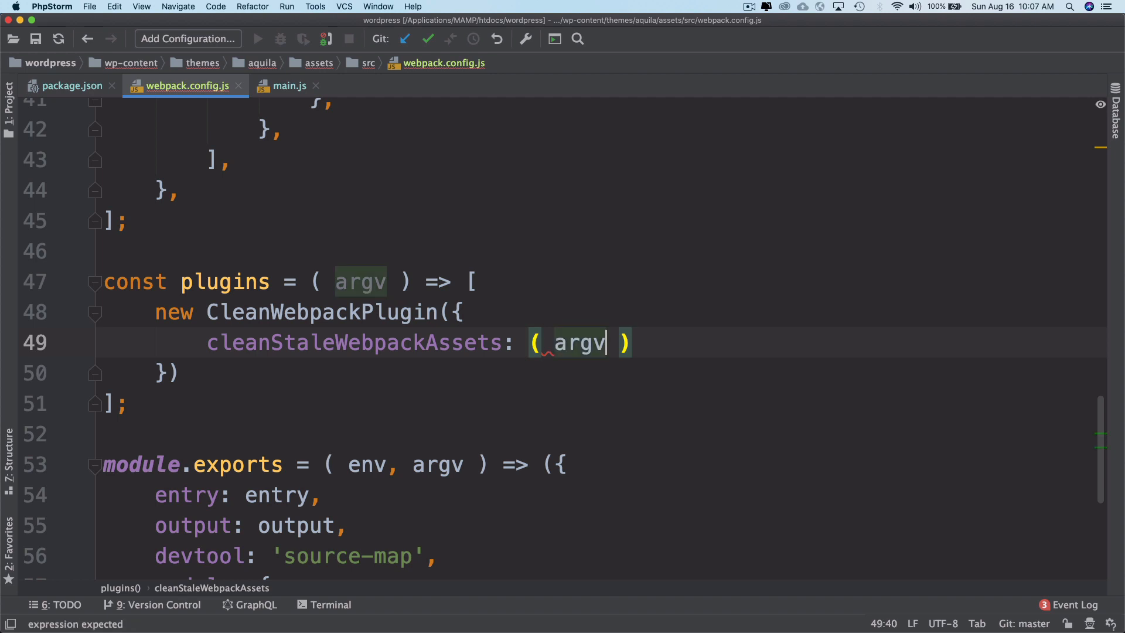
pyautogui.write('mode')
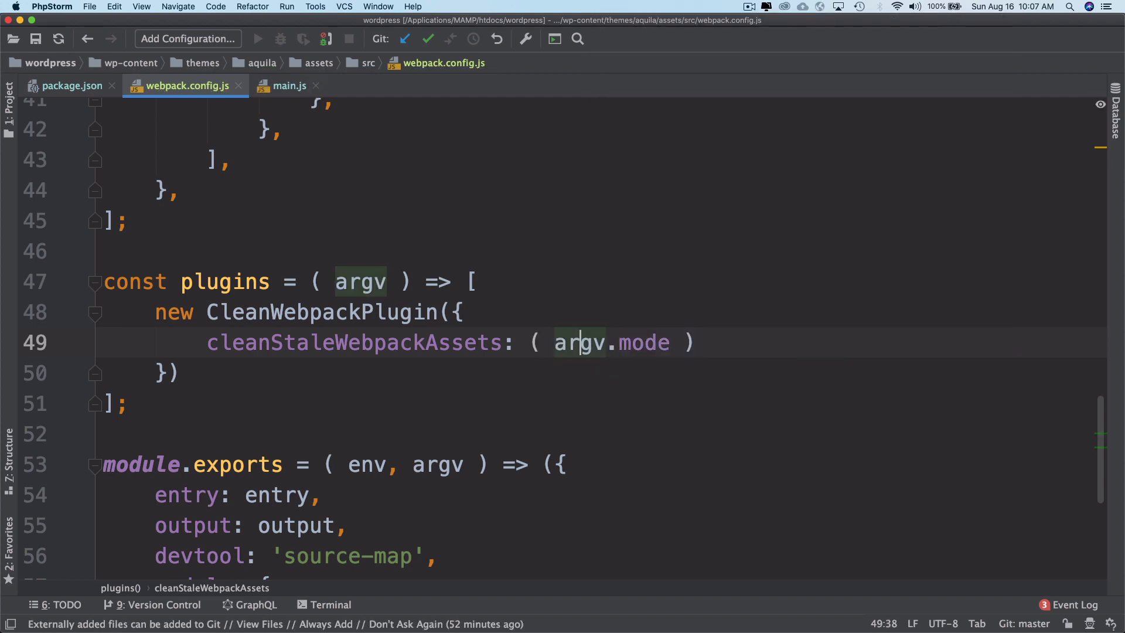
pyautogui.write('===')
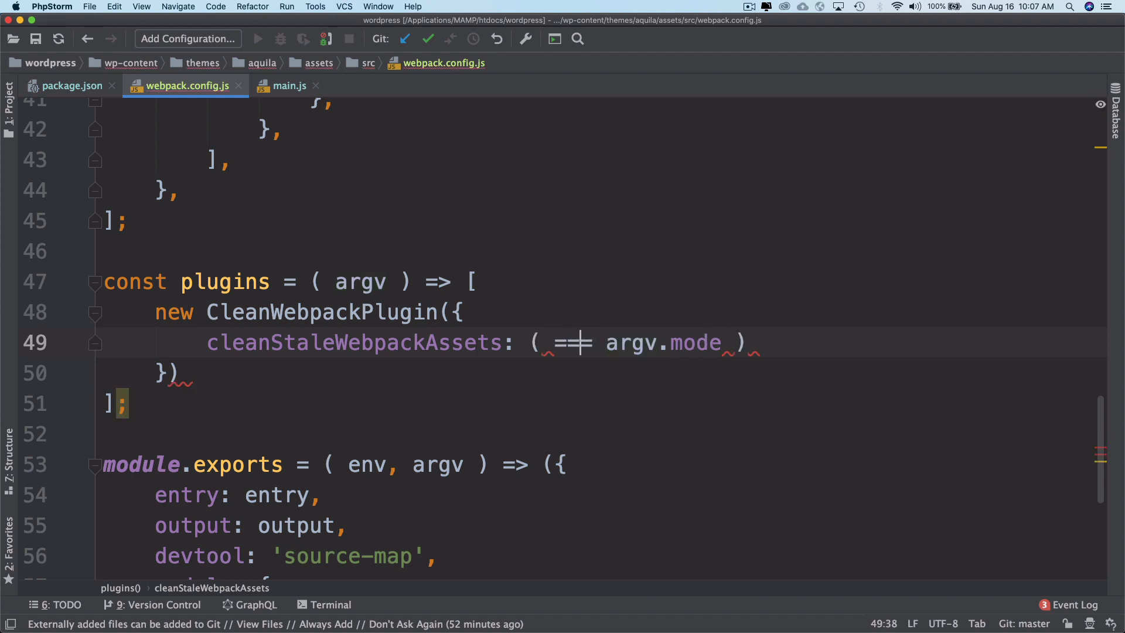
pyautogui.write("'prod")
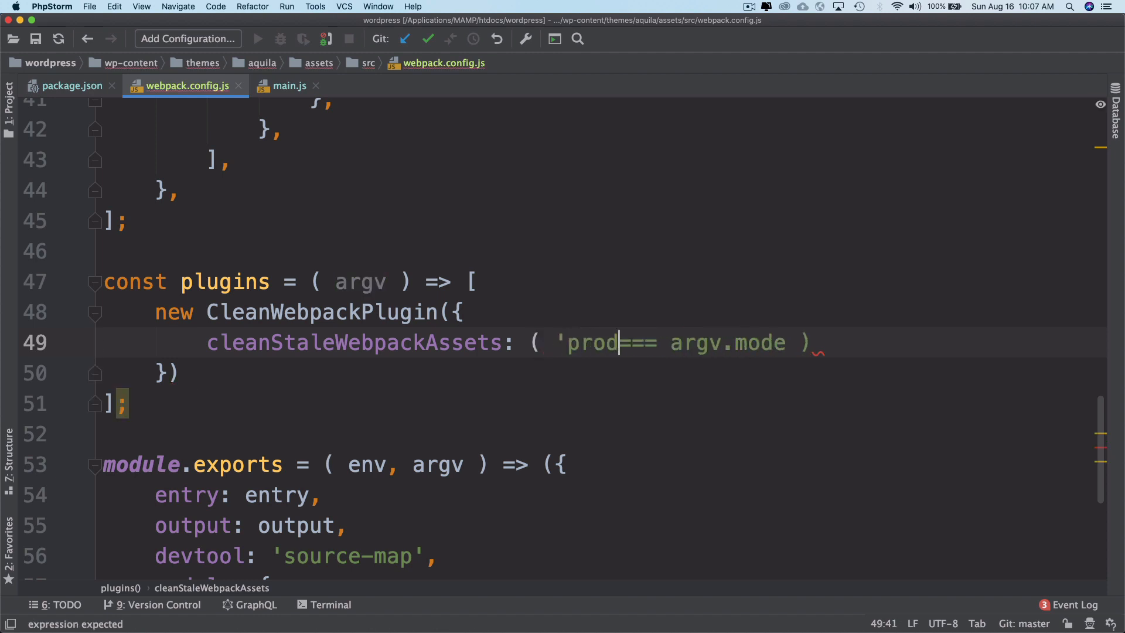
pyautogui.write("uction'")
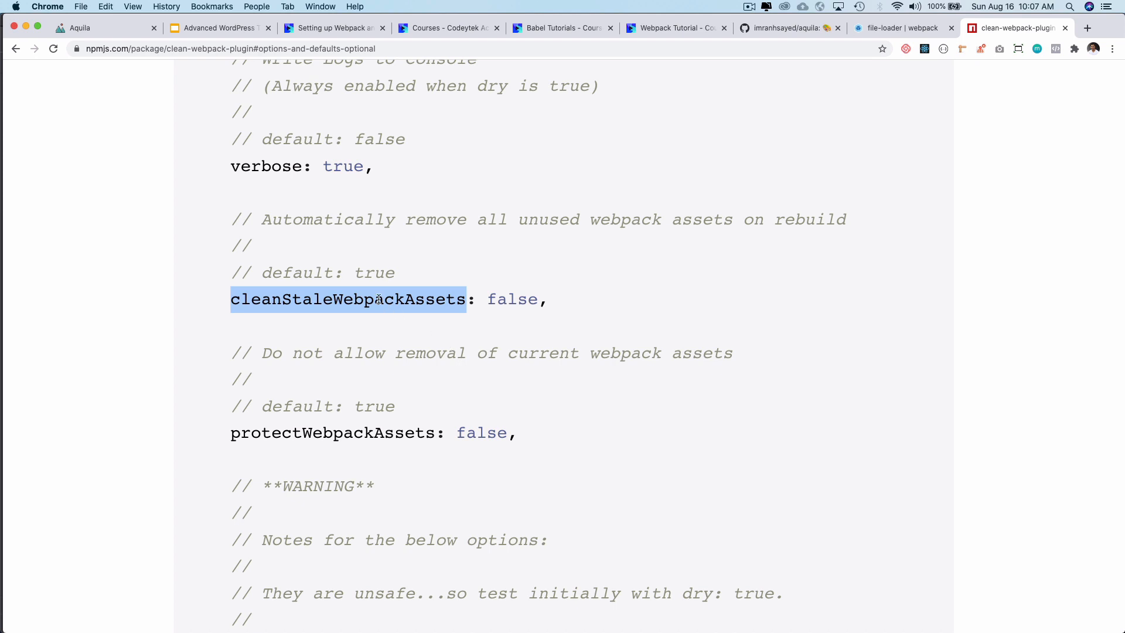
pyautogui.moveTo(422, 223)
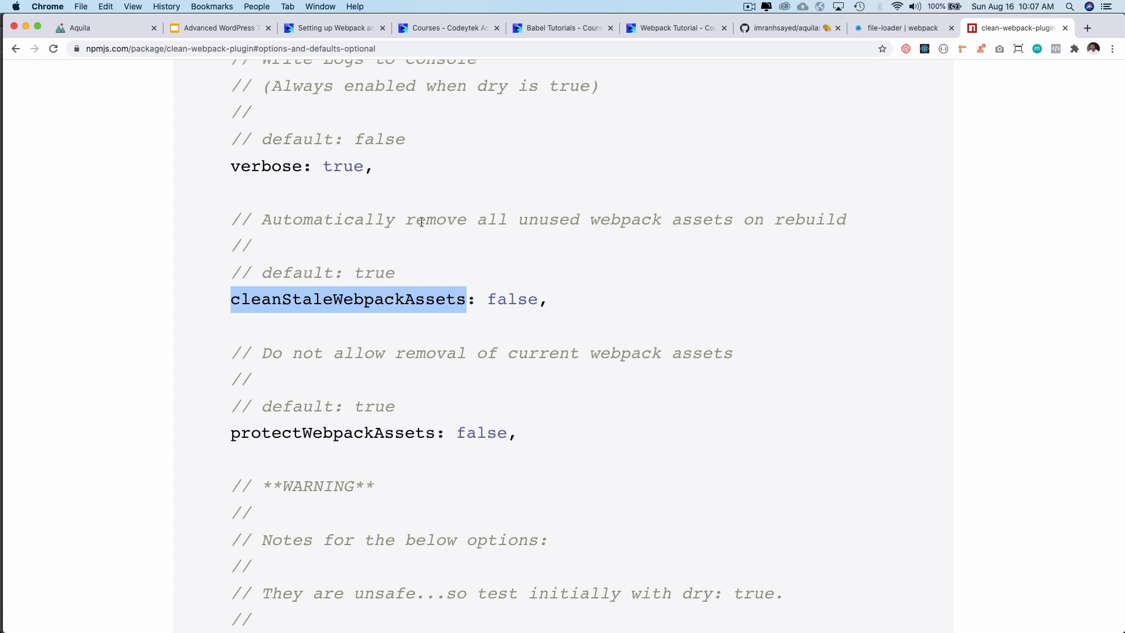
pyautogui.moveTo(407, 219); pyautogui.dragTo(737, 219)
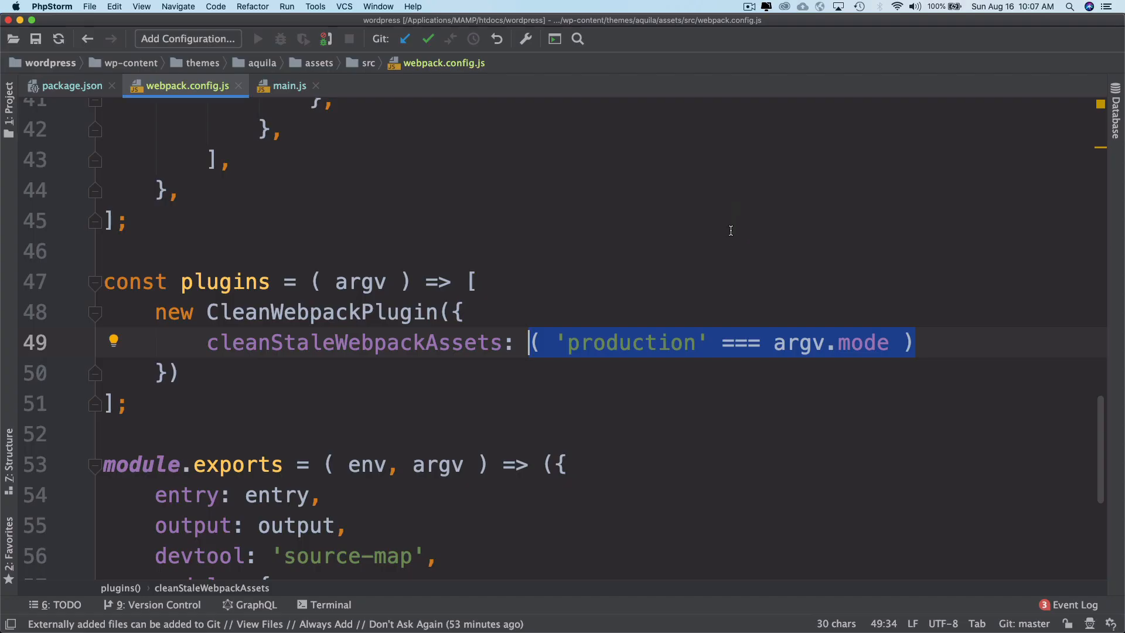
pyautogui.moveTo(860, 338)
pyautogui.write('new')
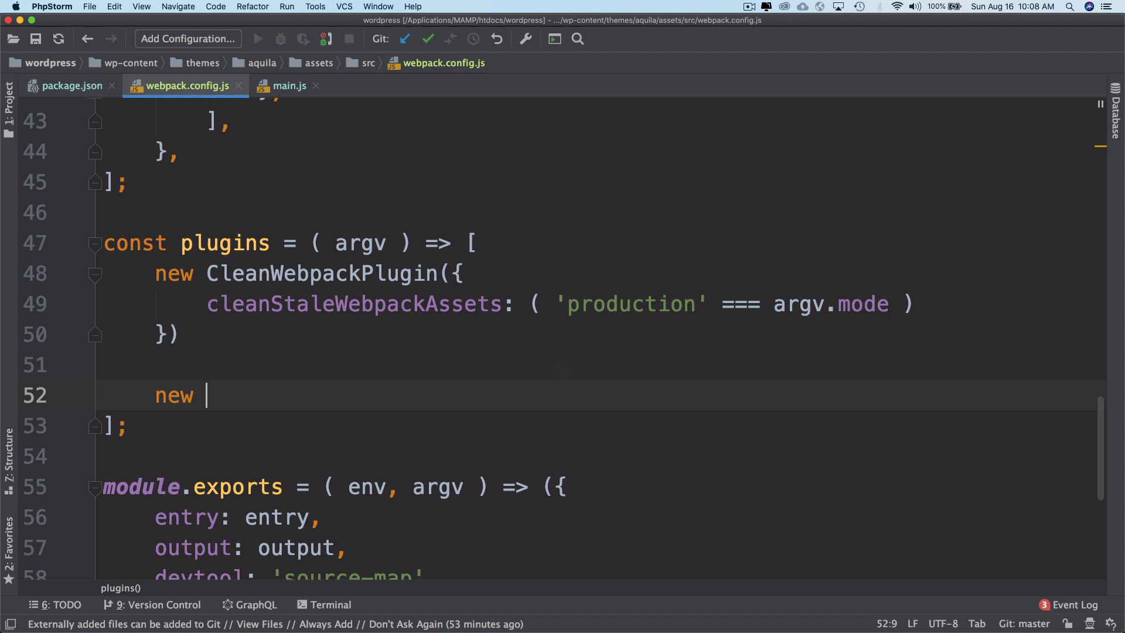
# Add new MiniCssExtractPlugin({ filename: 'css/[name].css' }) and a comma after the CleanWebpackPlugin entry
pyautogui.write('MiniCssExtractPlugin')
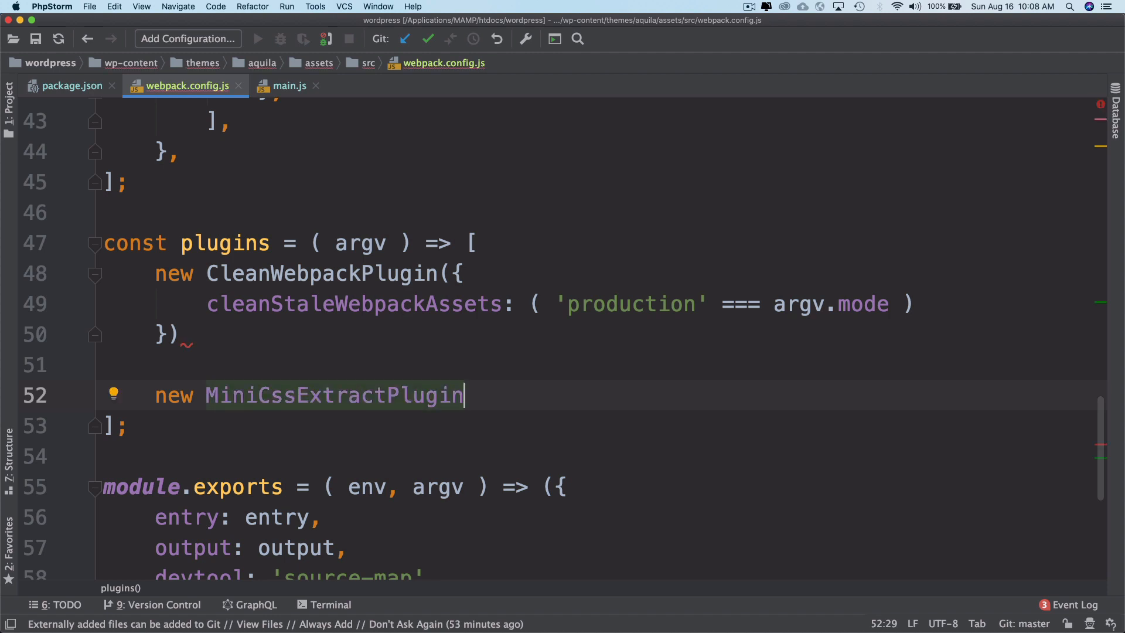
pyautogui.write('({')
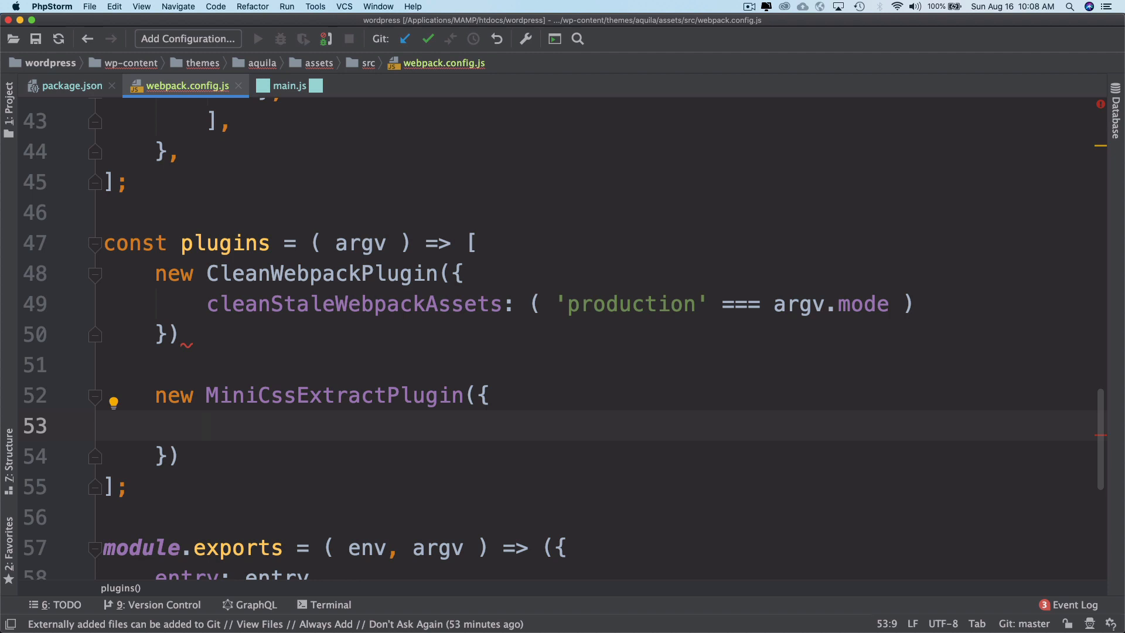
pyautogui.write('filena')
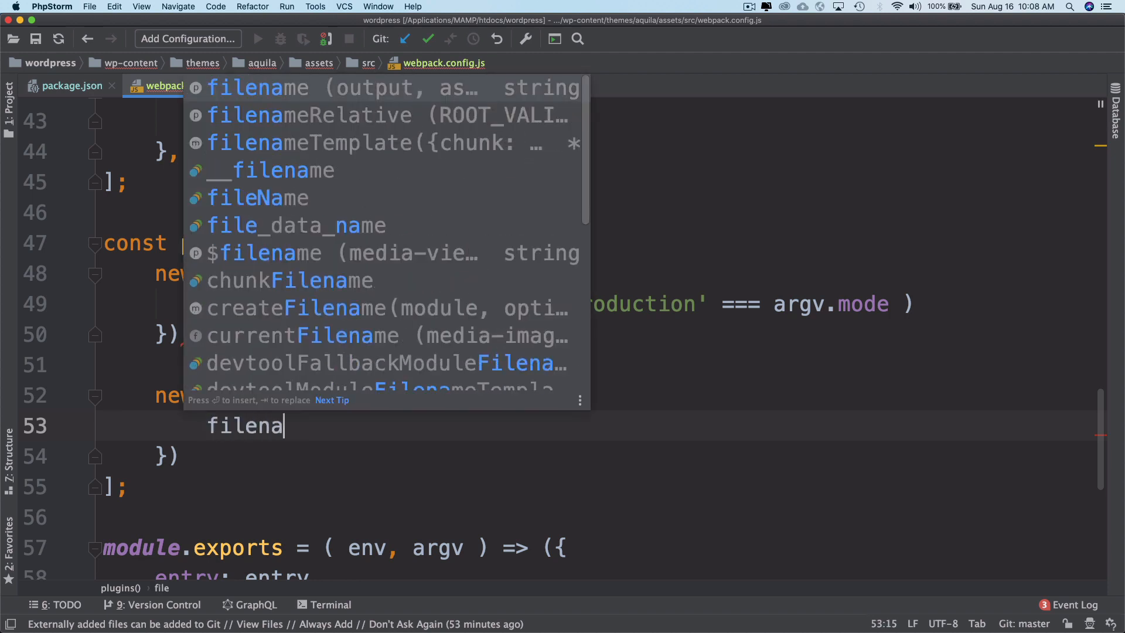
pyautogui.write('me:')
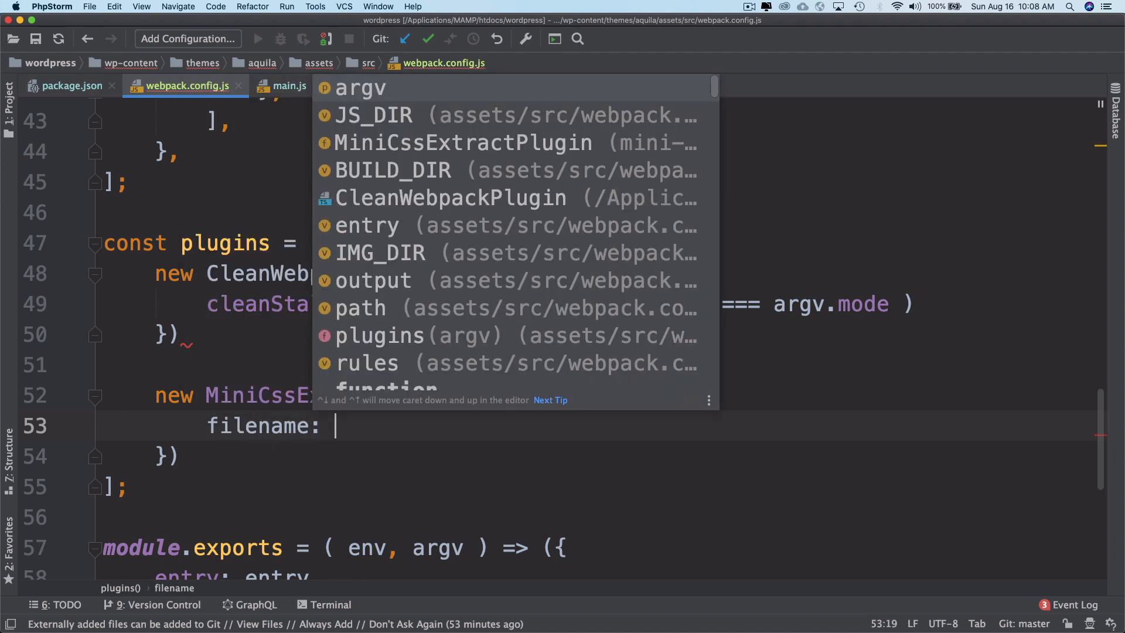
pyautogui.write("''")
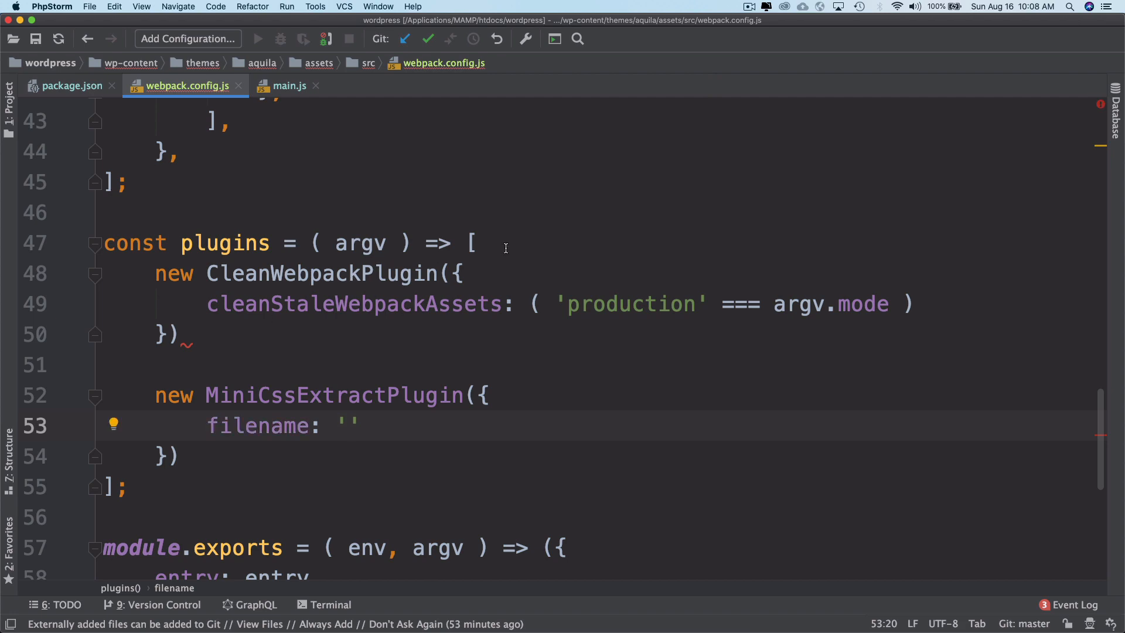
pyautogui.write('cs')
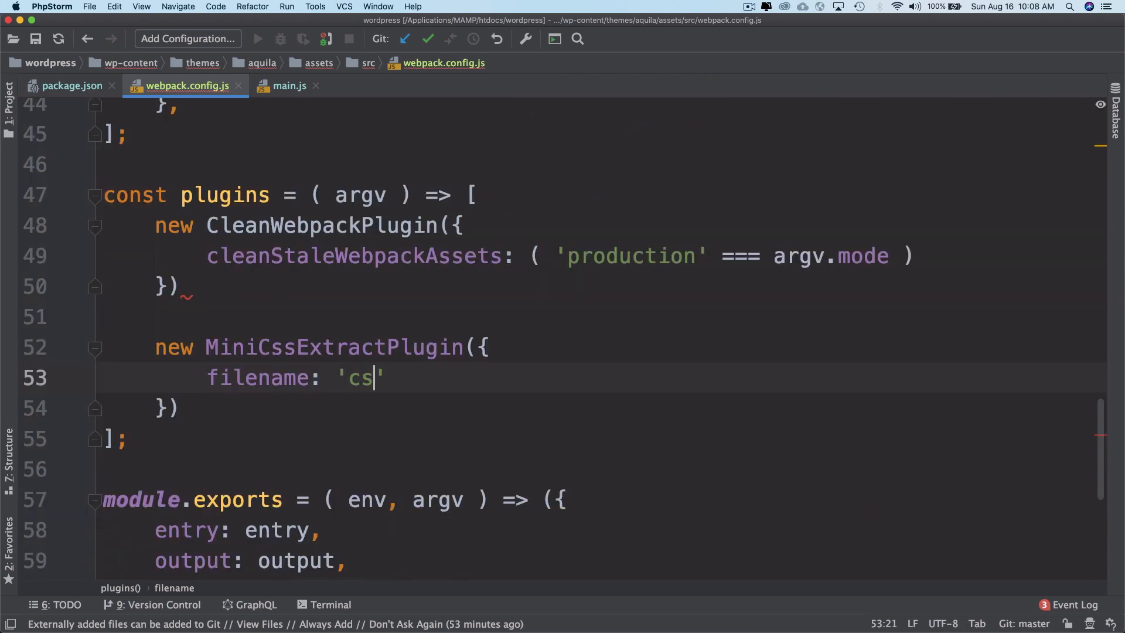
pyautogui.write('s/')
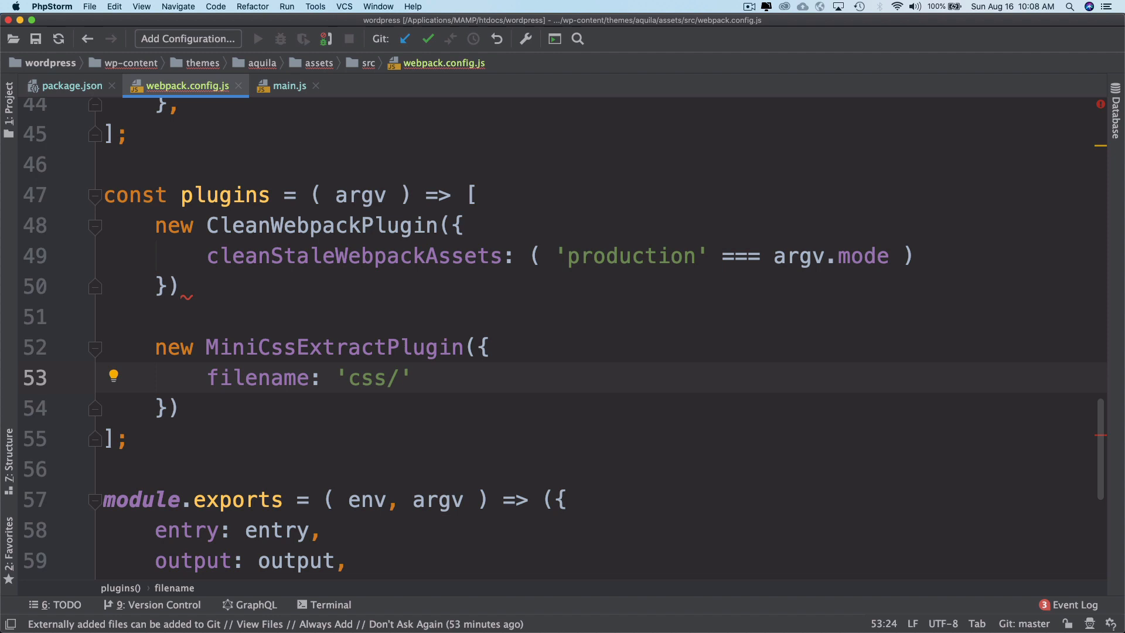
pyautogui.write('[')
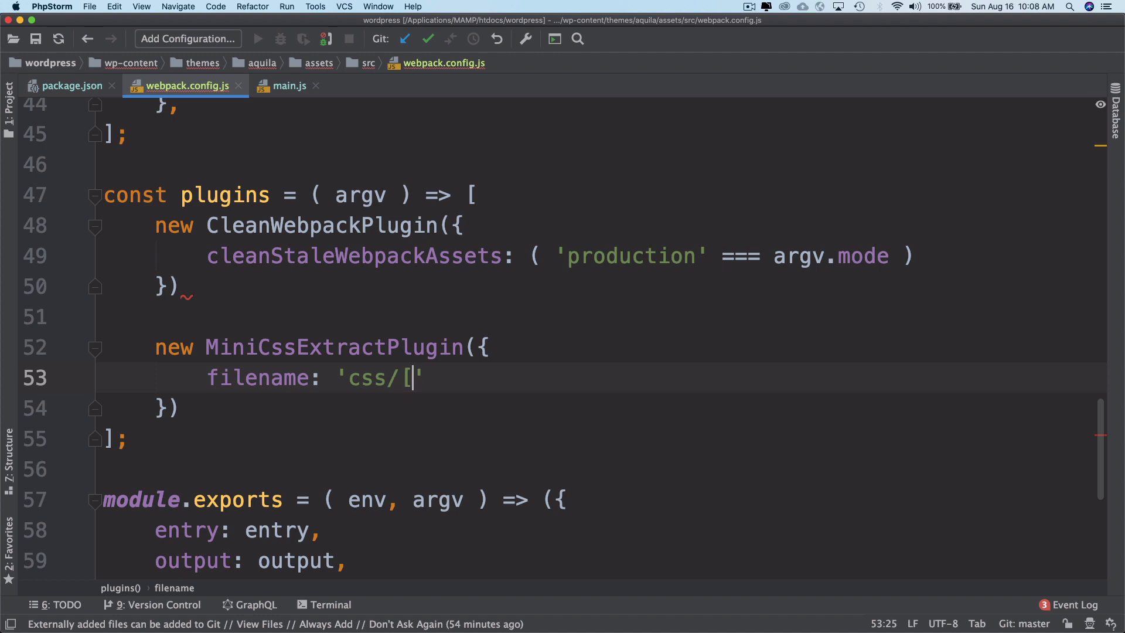
pyautogui.write(']')
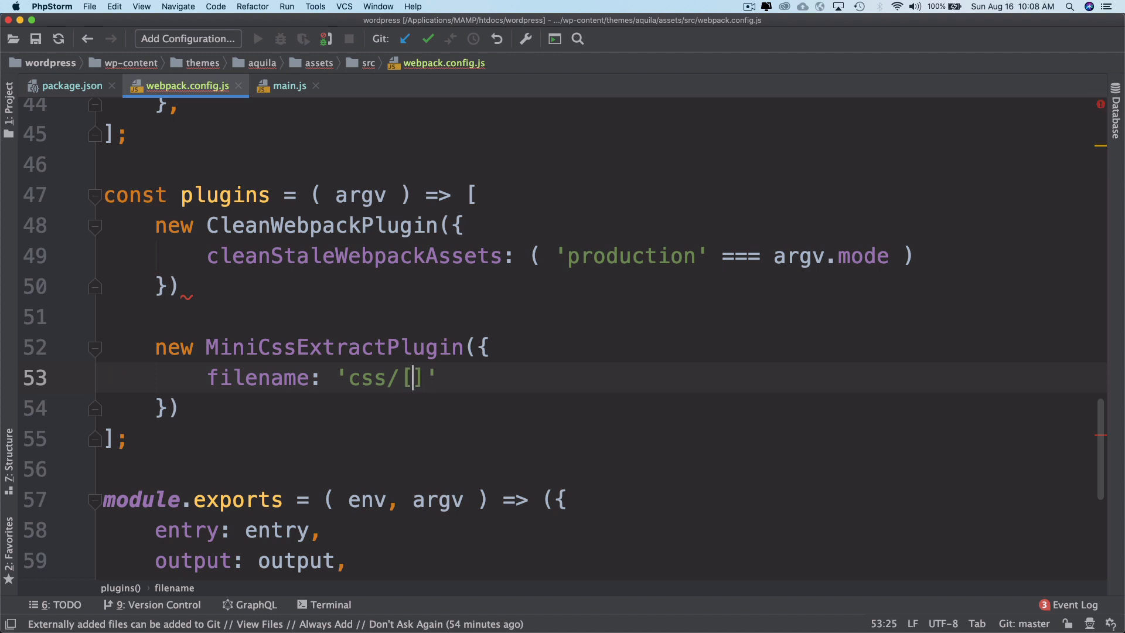
pyautogui.write('name')
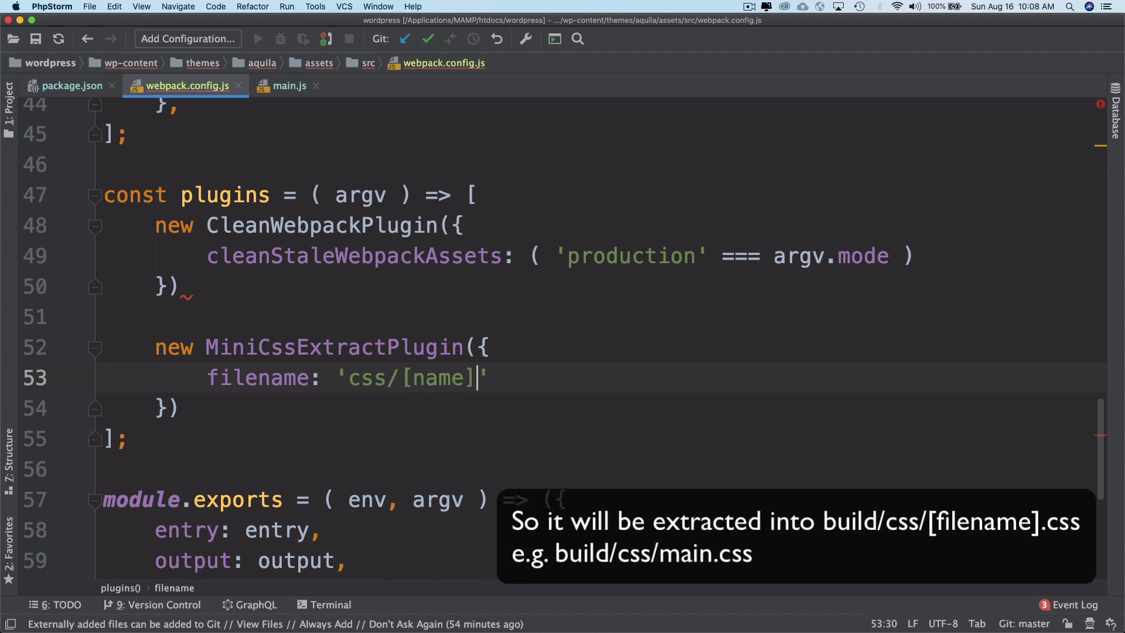
pyautogui.write('.css')
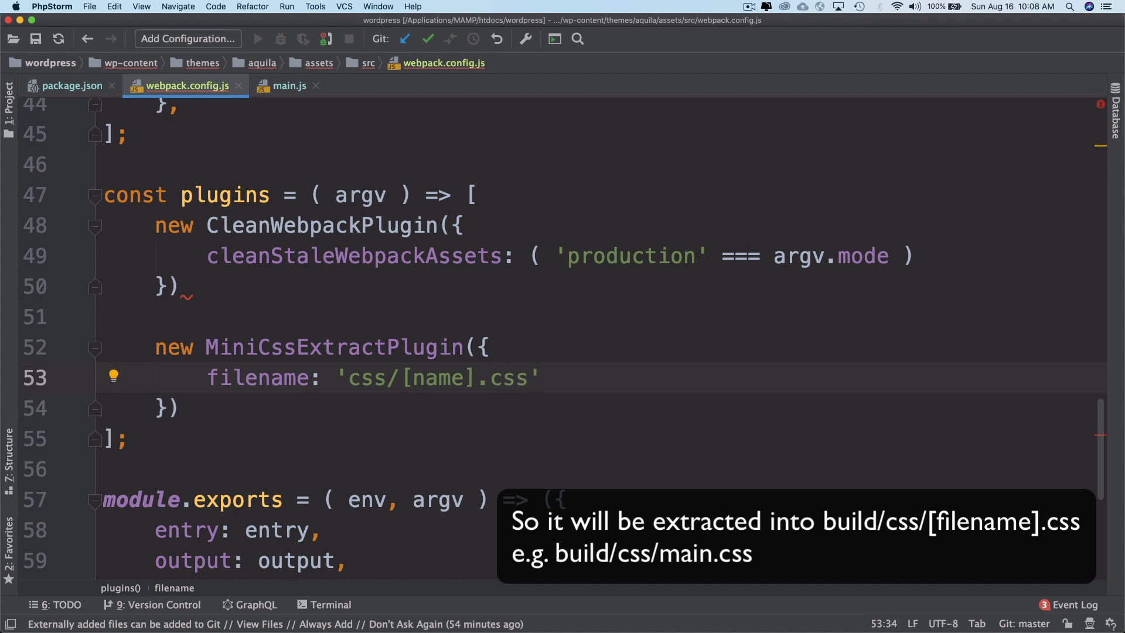
pyautogui.moveTo(685, 226)
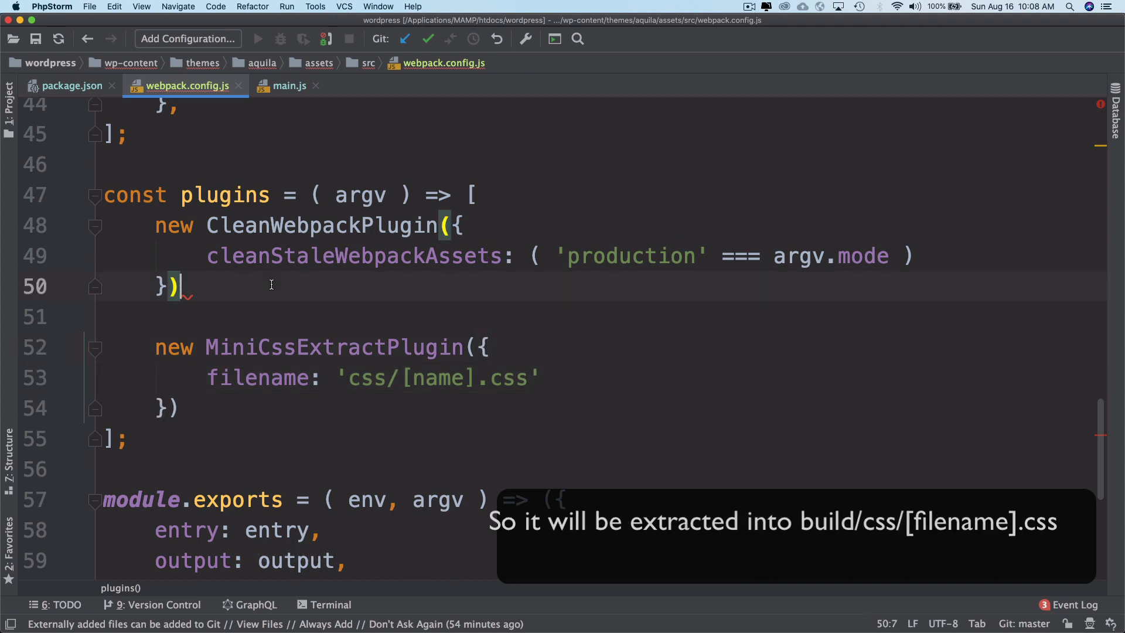
pyautogui.write(',')
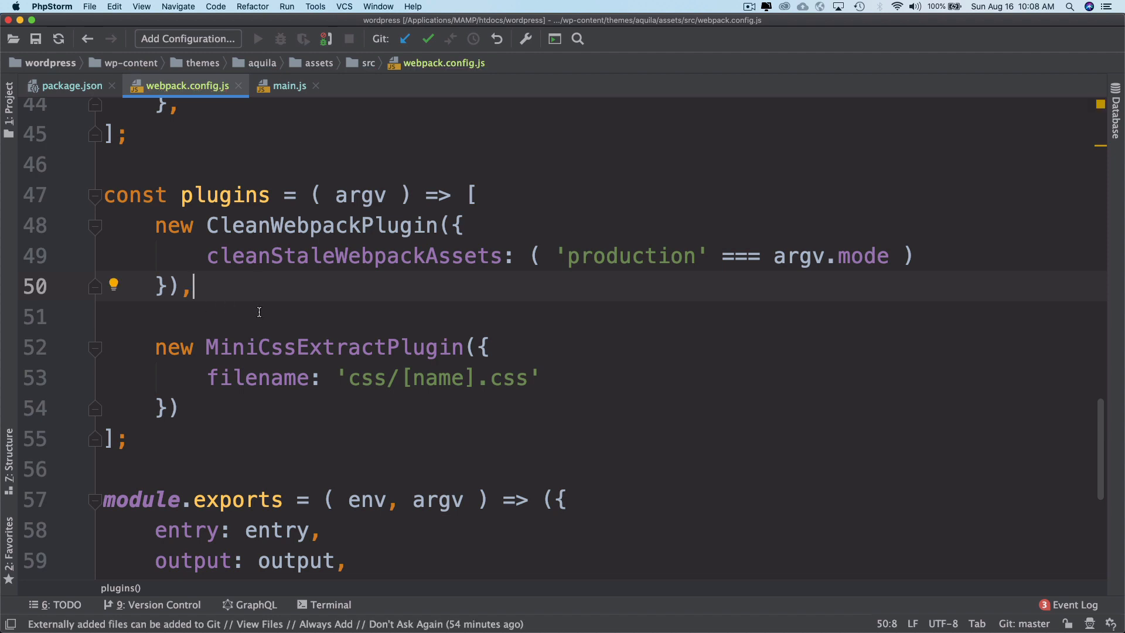
pyautogui.moveTo(438, 212)
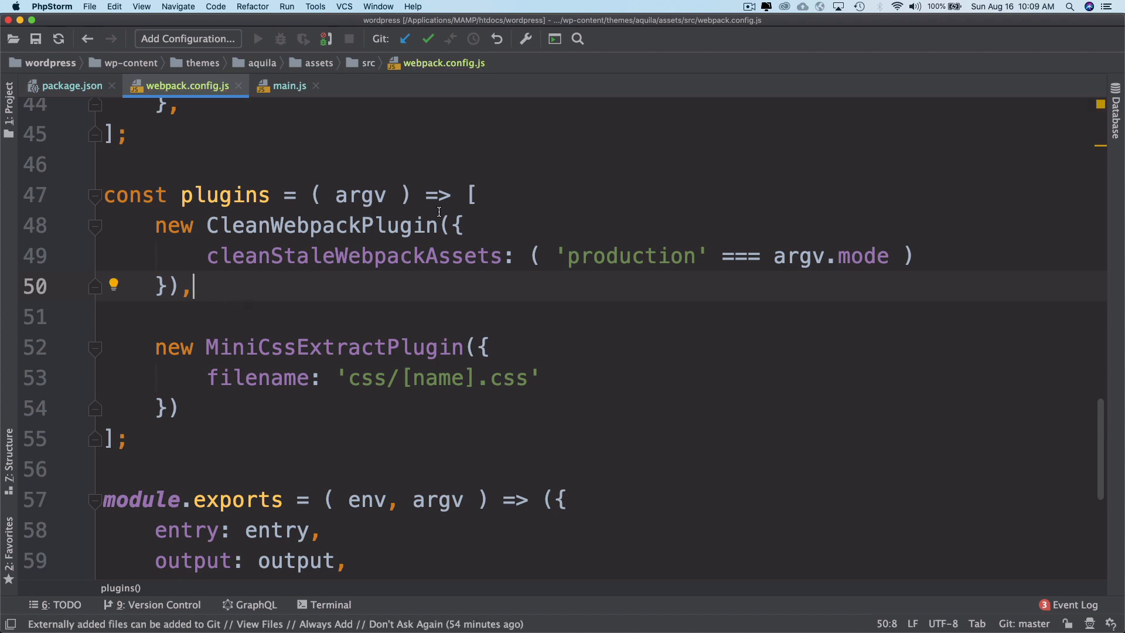
pyautogui.moveTo(254, 347)
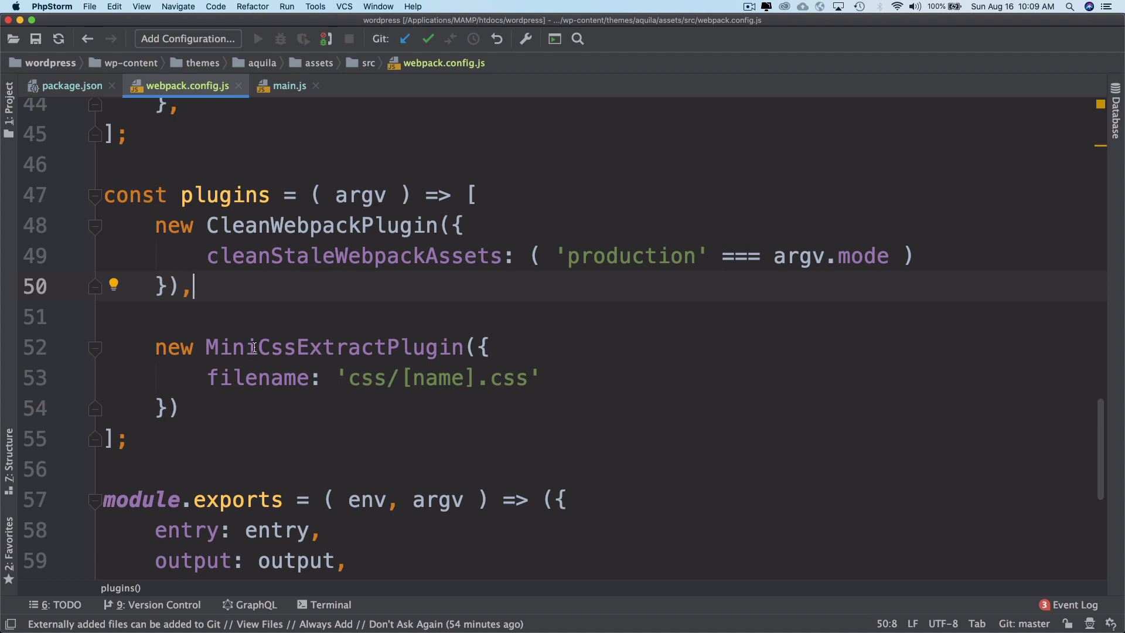